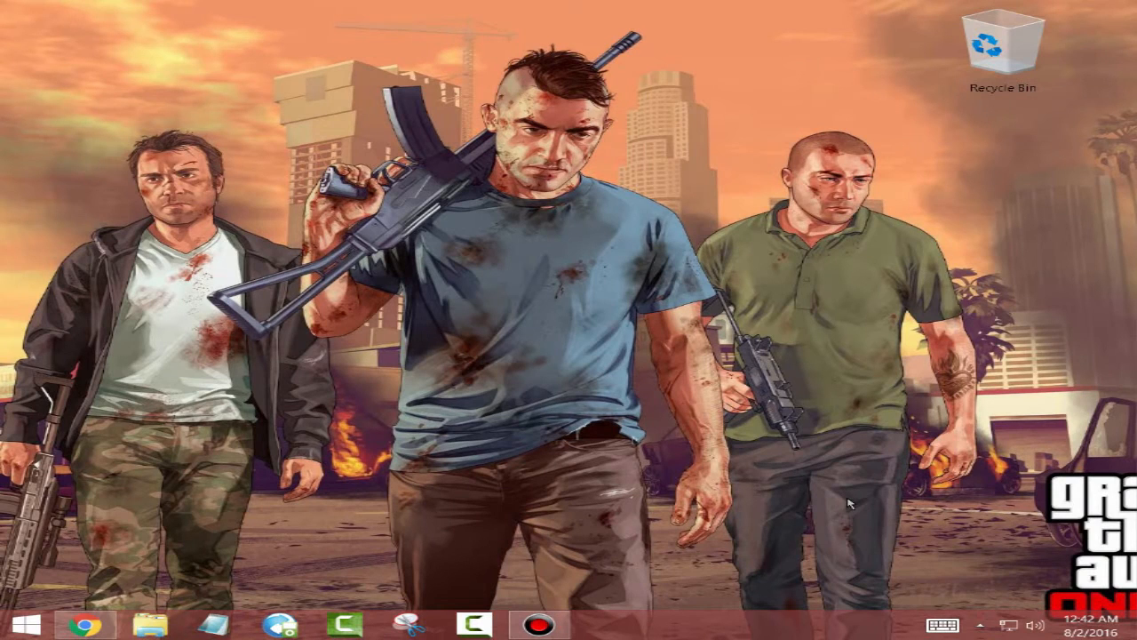
pyautogui.moveTo(613, 266)
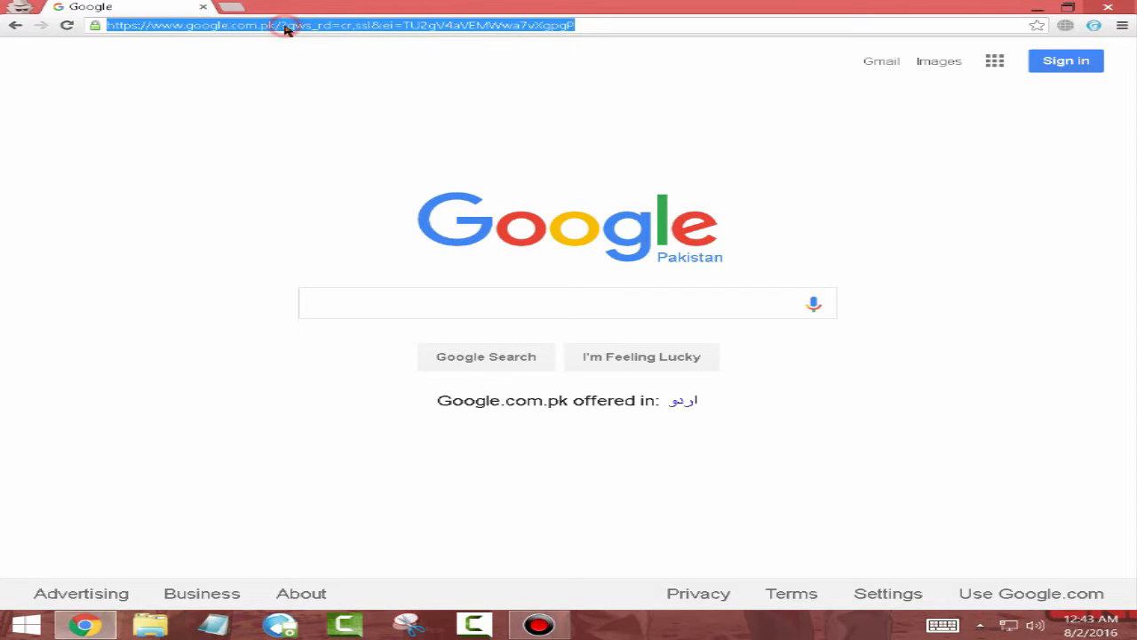
# - Go to biteable.com and start the free get-started sign-up flow
pyautogui.write('biteable.com')
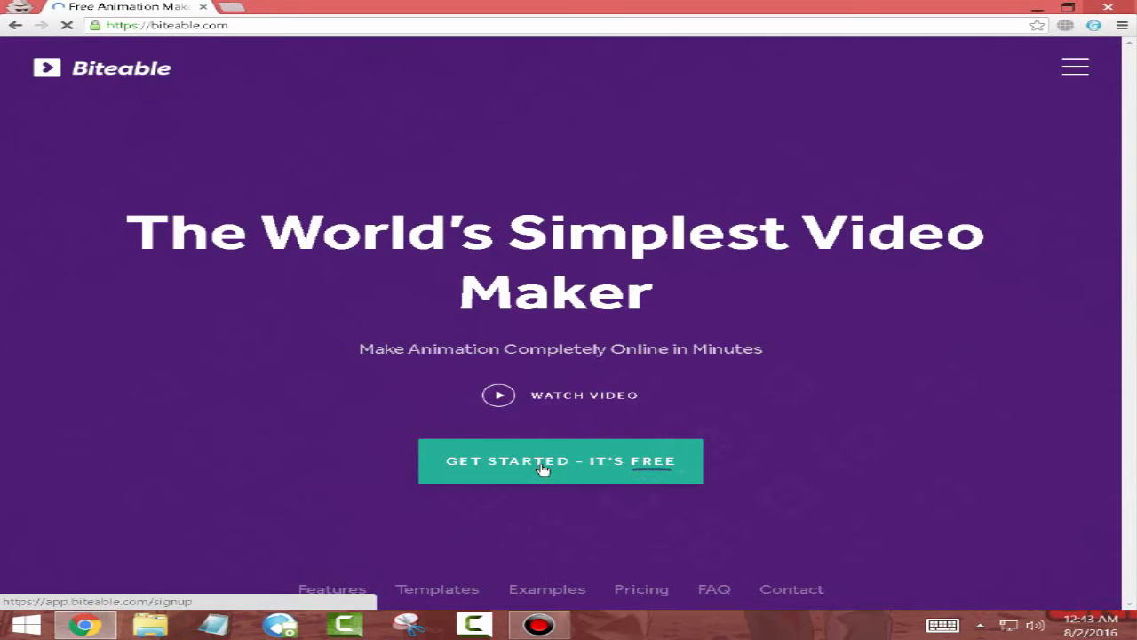
pyautogui.click(560, 460)
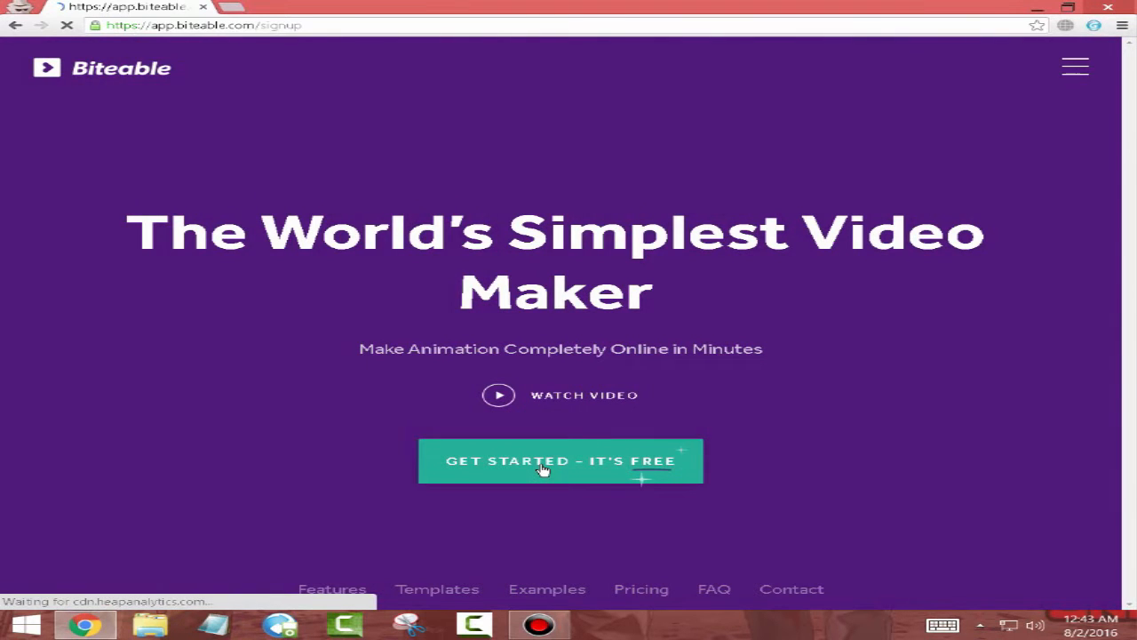
pyautogui.click(561, 461)
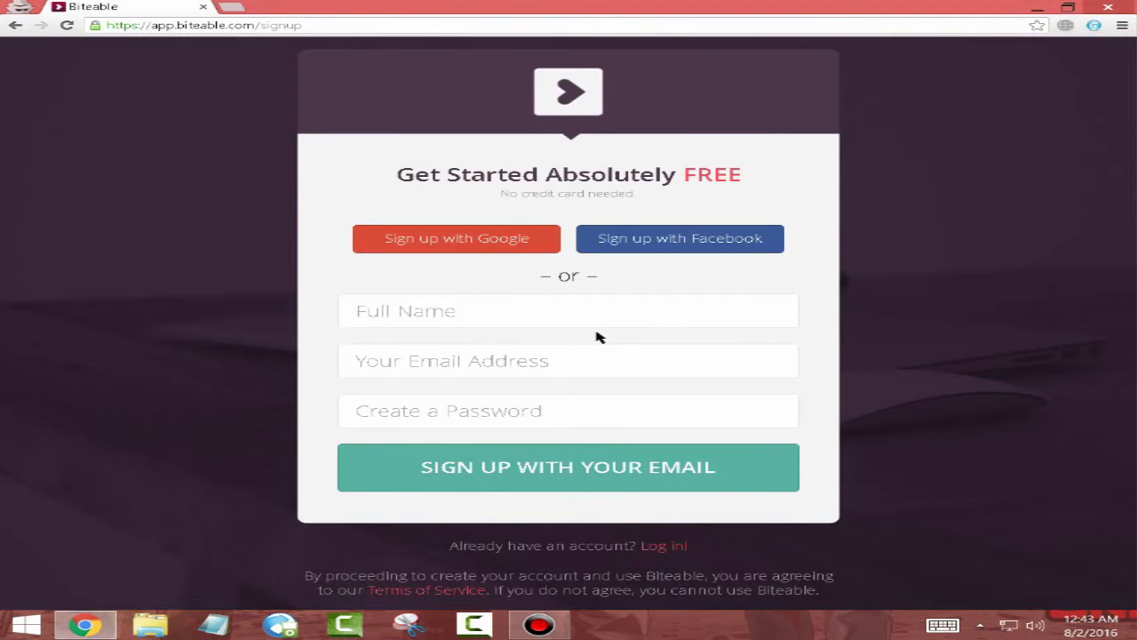
# - Enter full name, email and password, then submit the sign-up form to reach the templates gallery
pyautogui.click(568, 310)
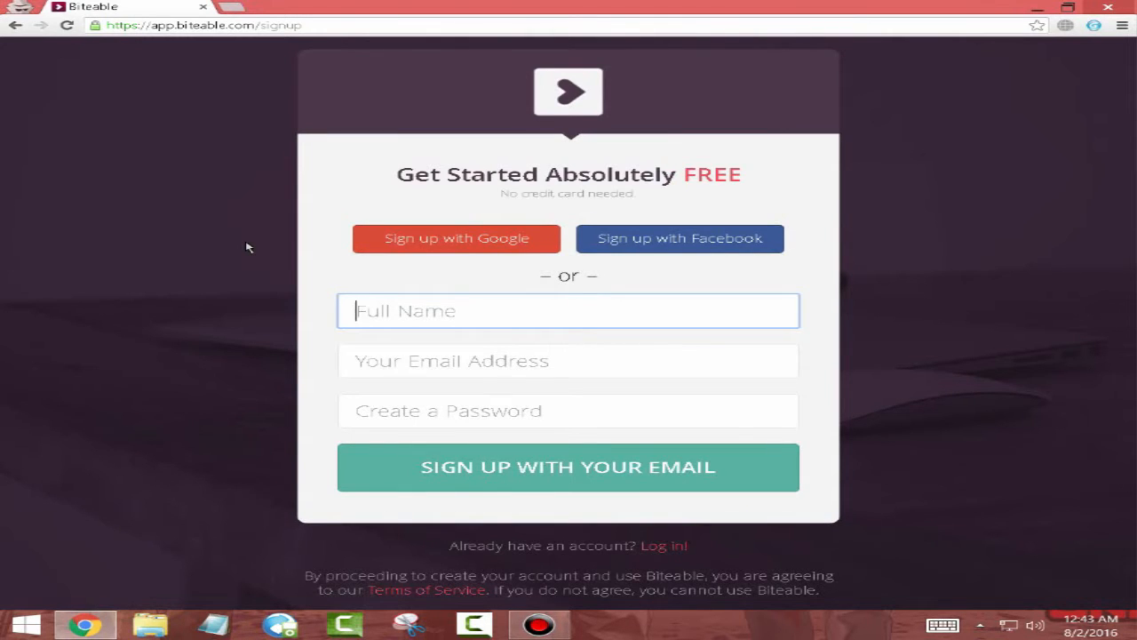
pyautogui.write('umer azh')
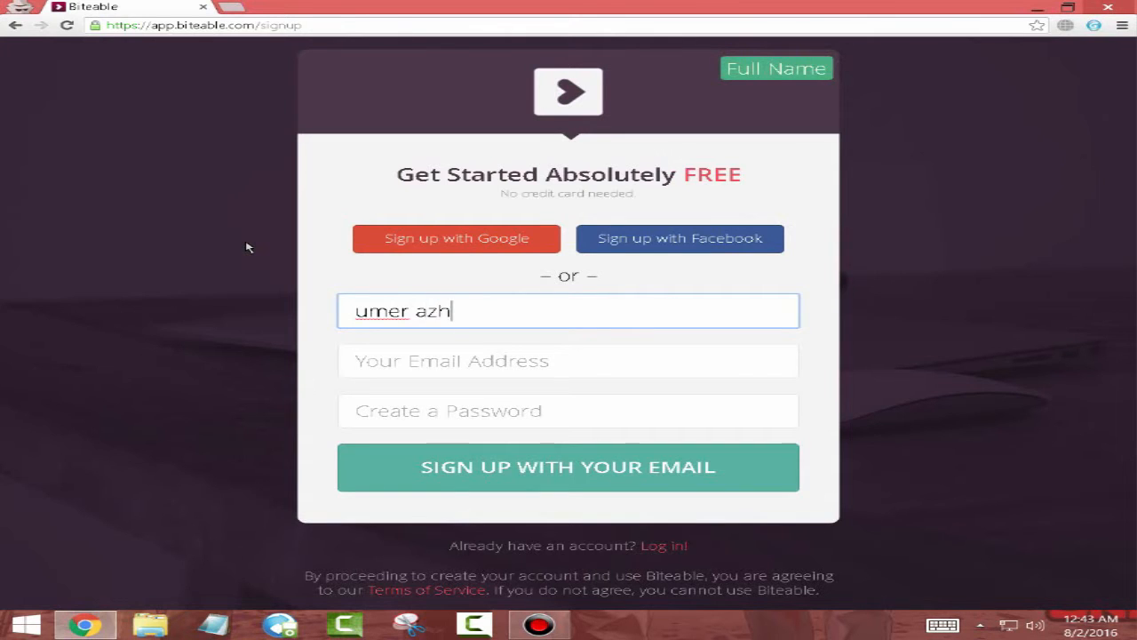
pyautogui.click(568, 360)
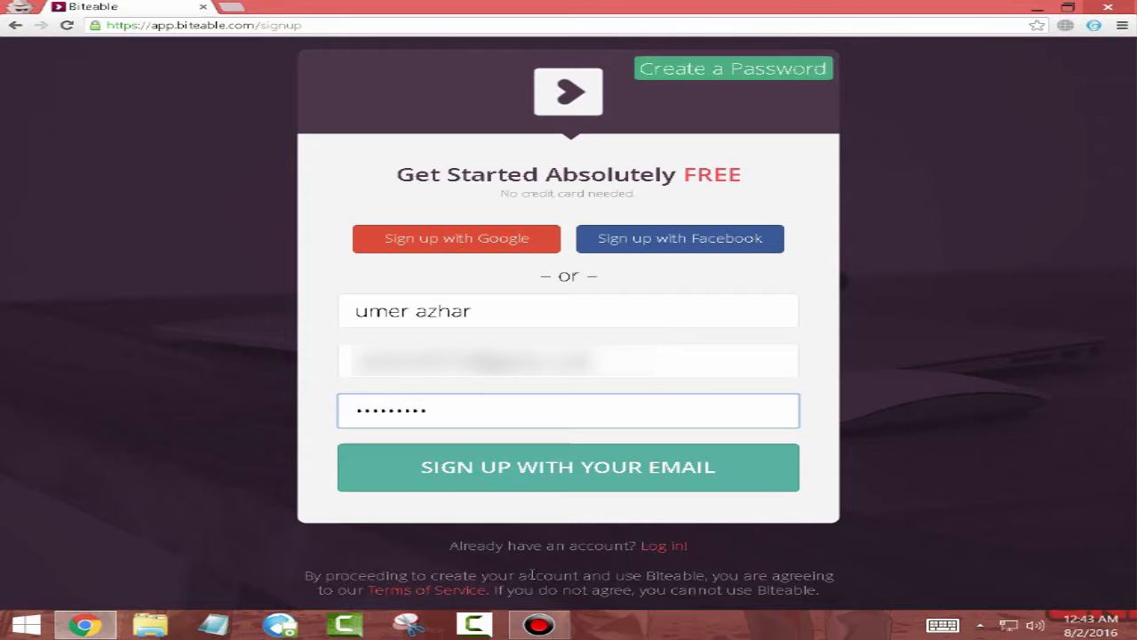
pyautogui.click(567, 467)
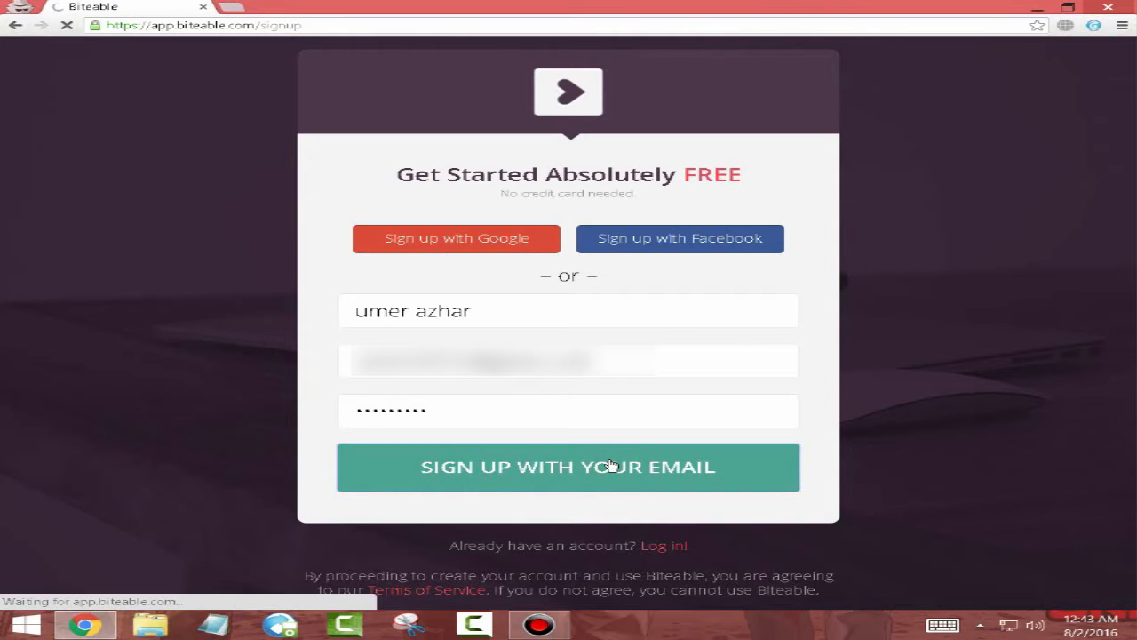
pyautogui.click(568, 467)
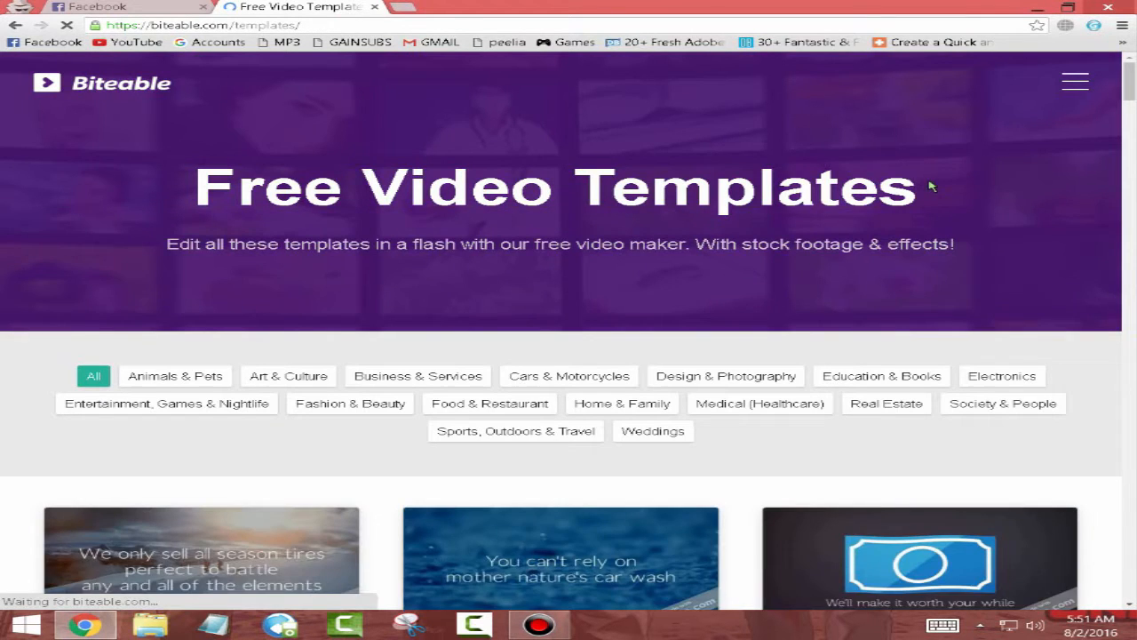
# - Find the Car Wash template in the gallery and start editing a copy of it
pyautogui.scroll(-3)
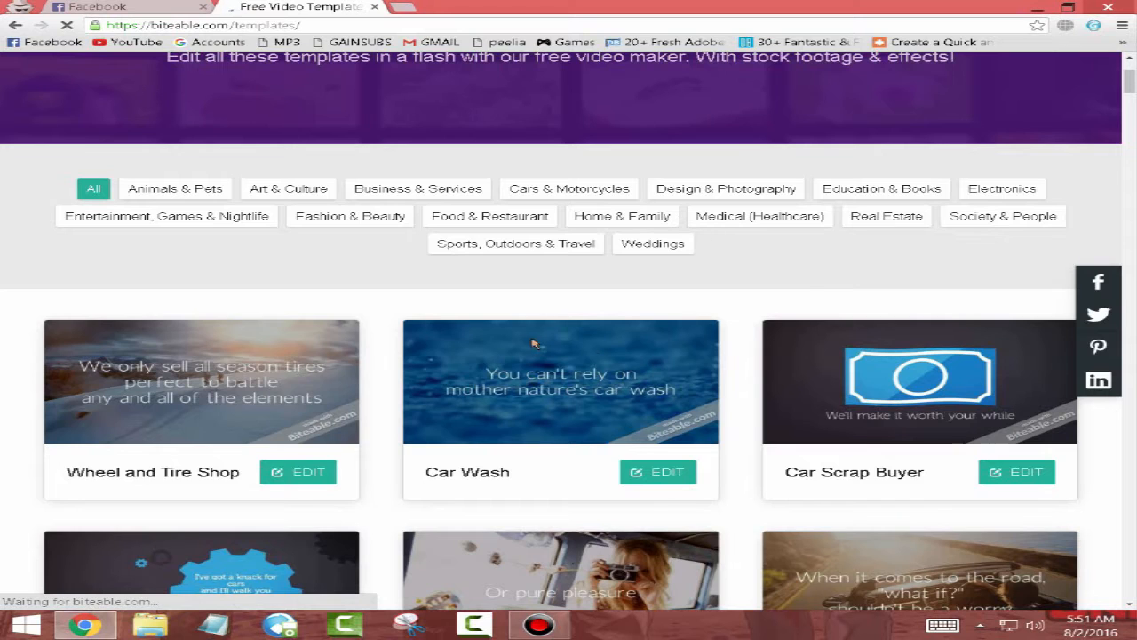
pyautogui.scroll(-3)
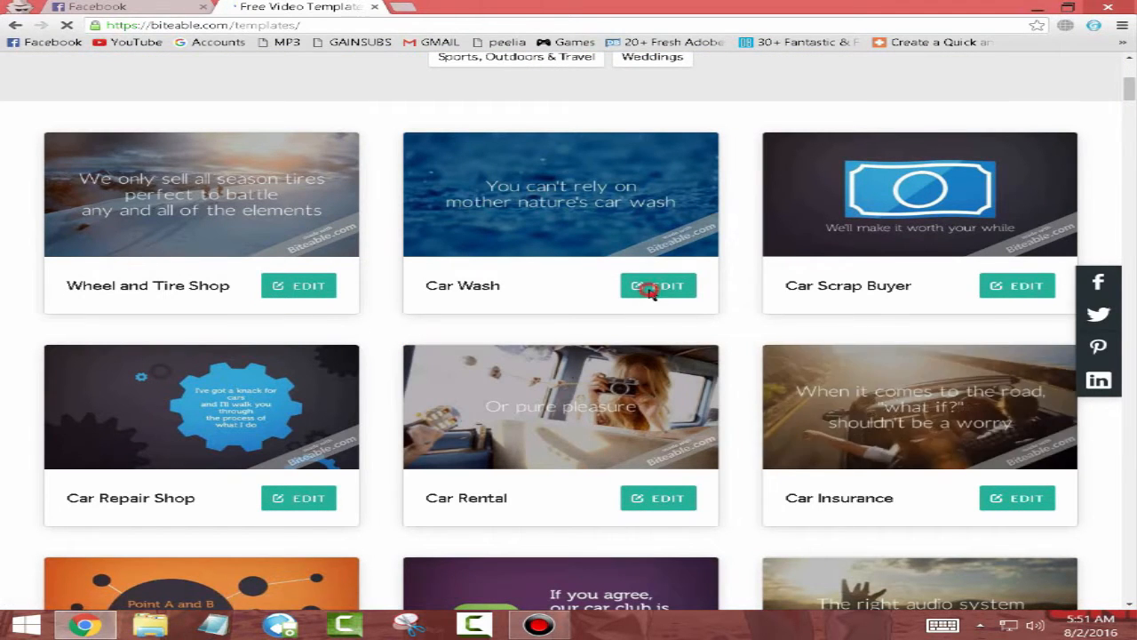
pyautogui.click(657, 285)
pyautogui.write('Clean Me')
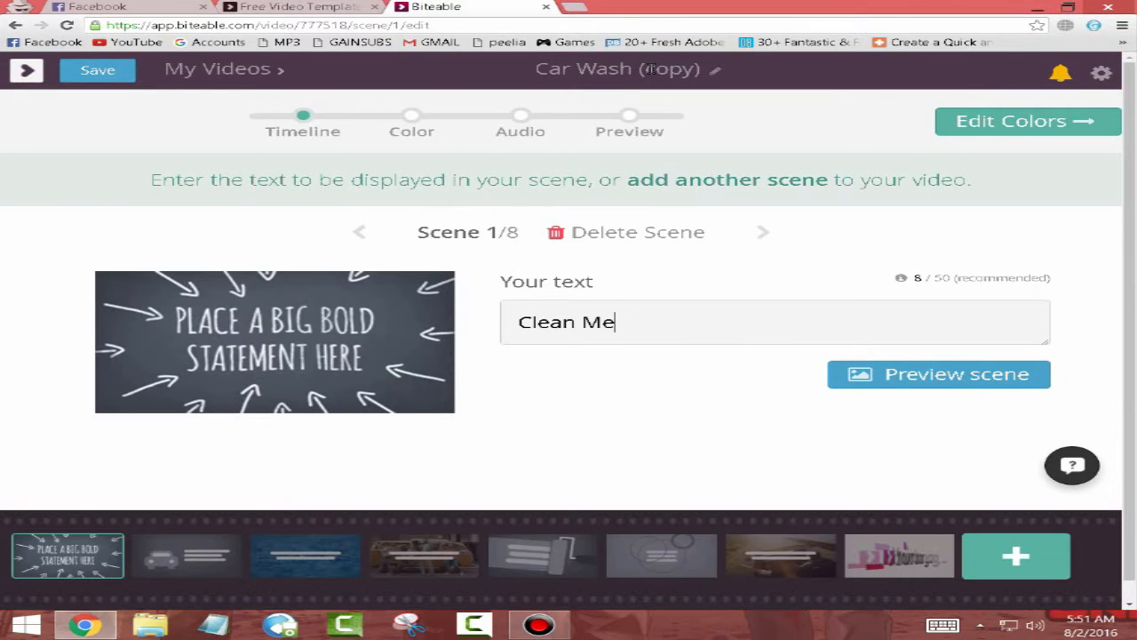
pyautogui.moveTo(569, 178)
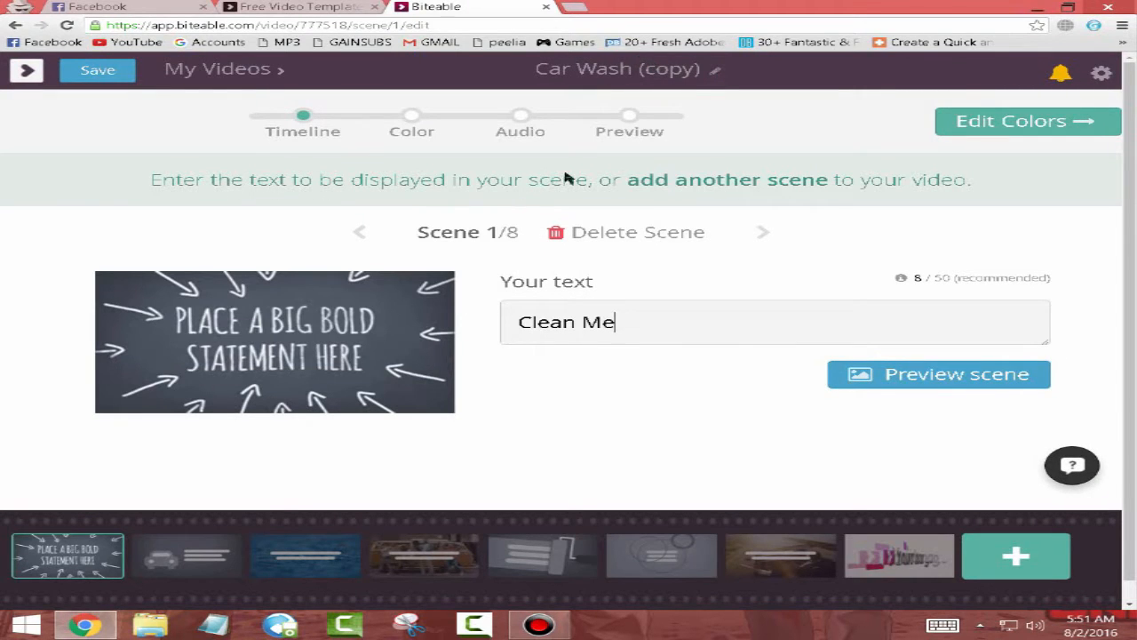
pyautogui.moveTo(627, 242)
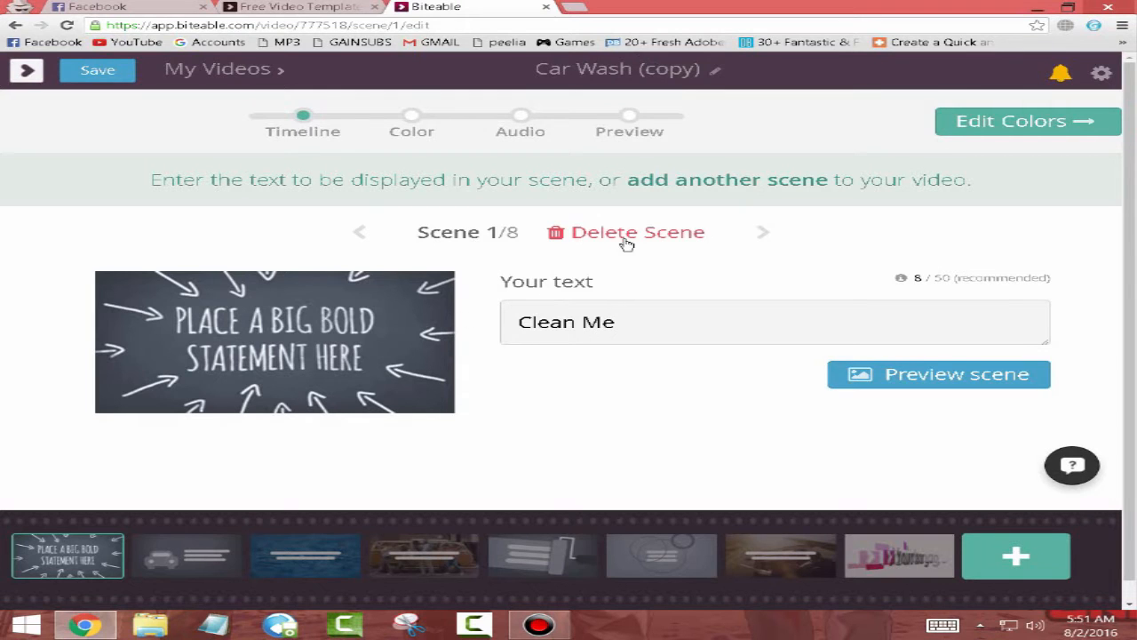
# - Delete the unwanted middle scenes, keeping only the road scene and the logo scene
pyautogui.click(763, 232)
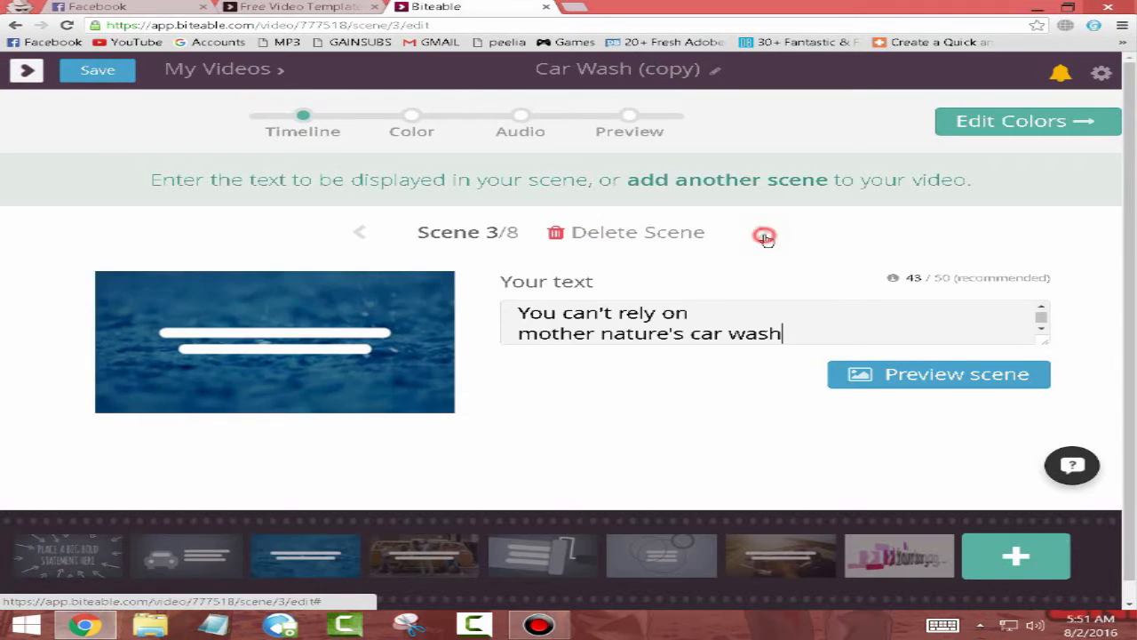
pyautogui.click(764, 232)
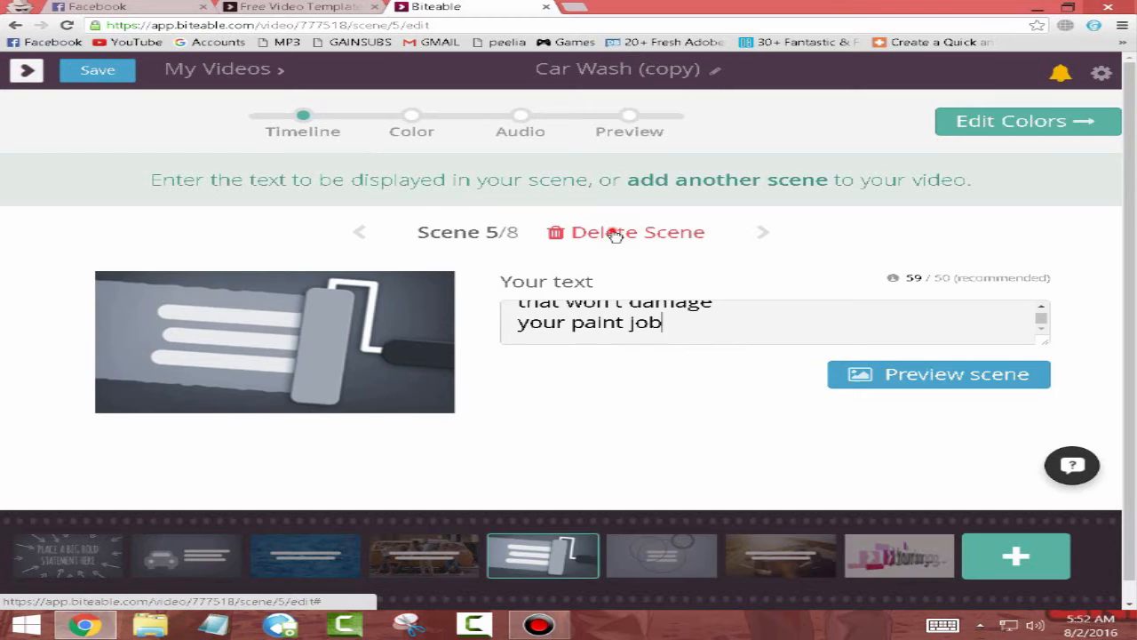
pyautogui.click(638, 232)
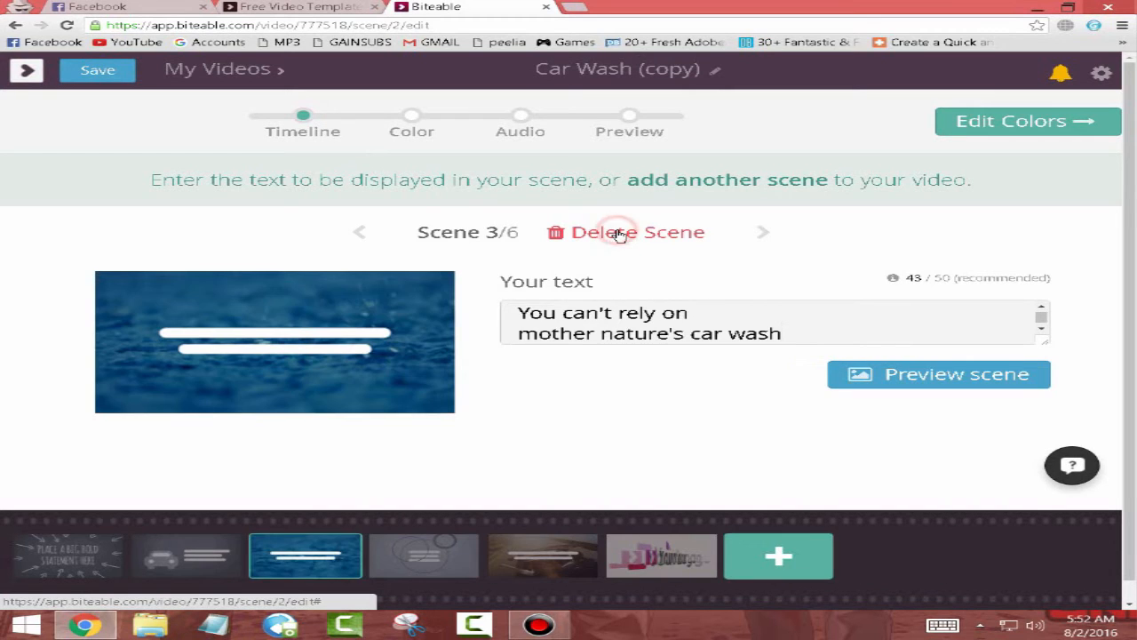
pyautogui.click(638, 232)
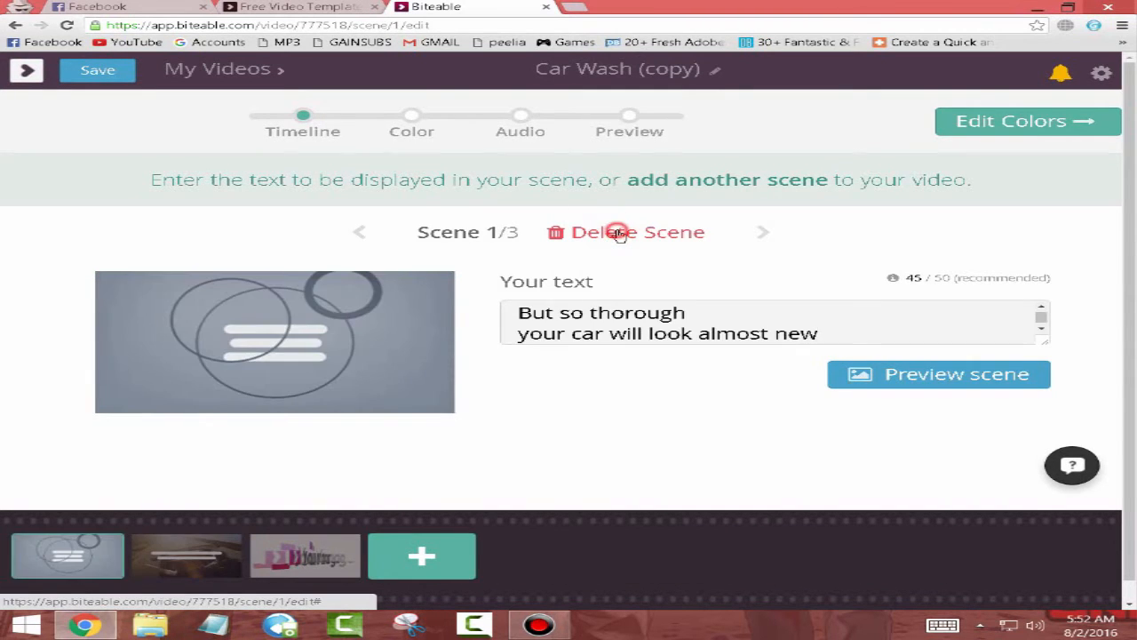
pyautogui.click(637, 232)
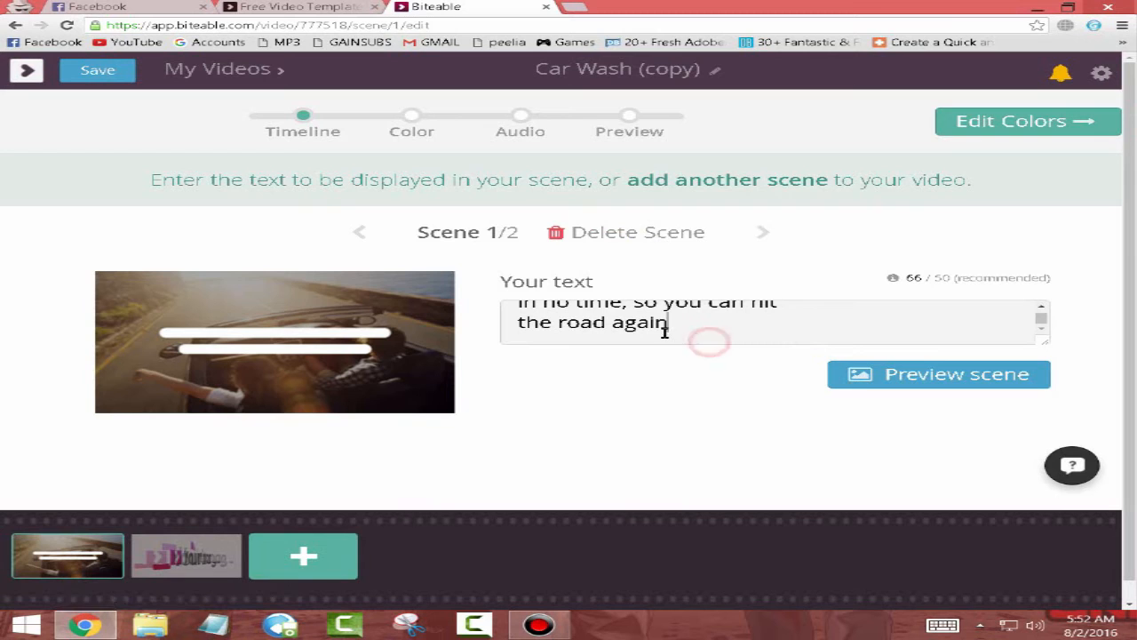
pyautogui.click(762, 231)
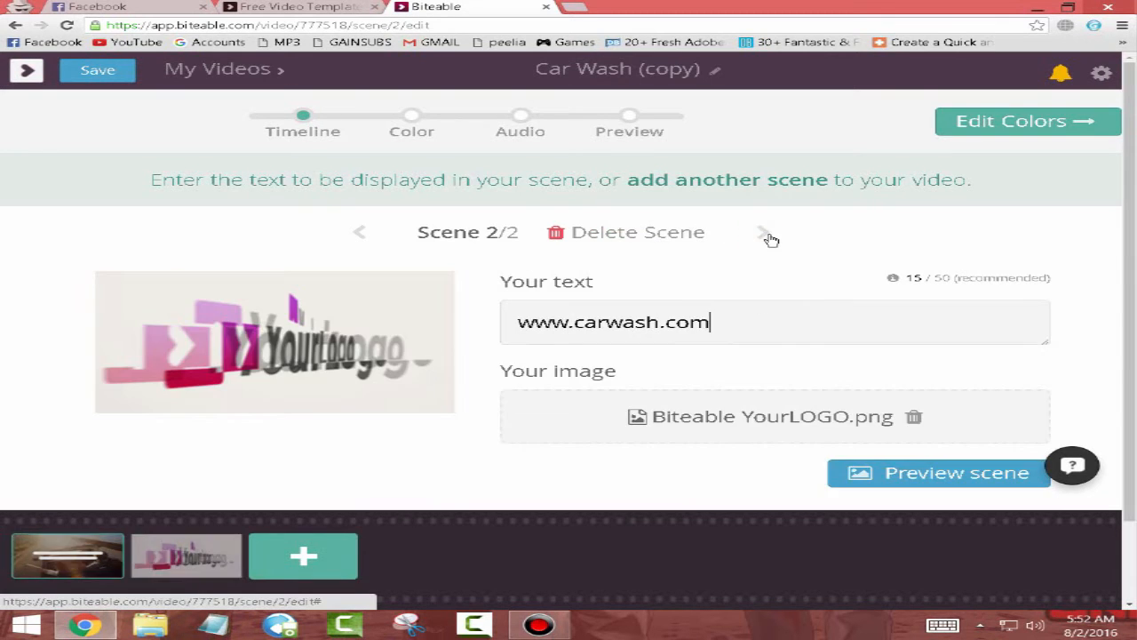
# - Replace the logo scene's website text with the team name and bring up the logo image upload chooser
pyautogui.click(360, 232)
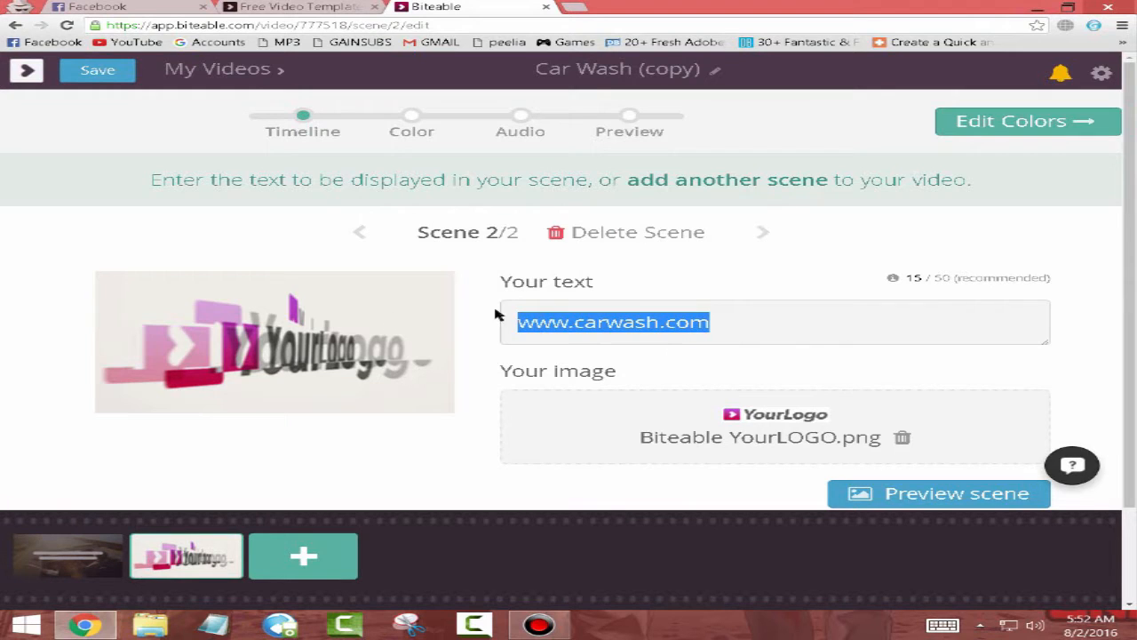
pyautogui.write('C')
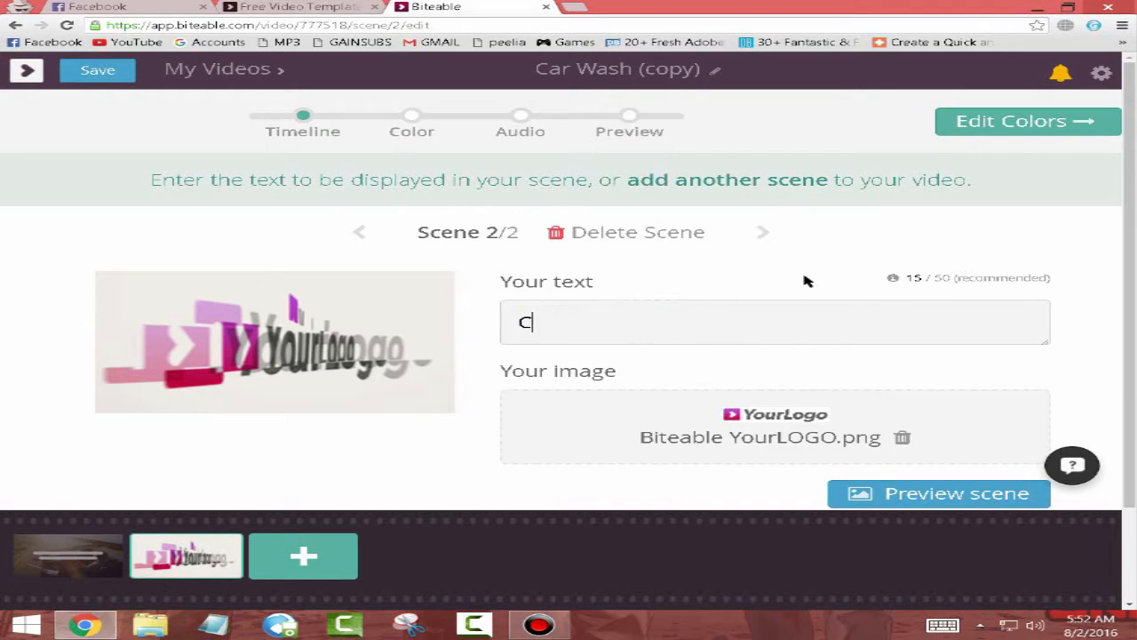
pyautogui.write('Ateeam T')
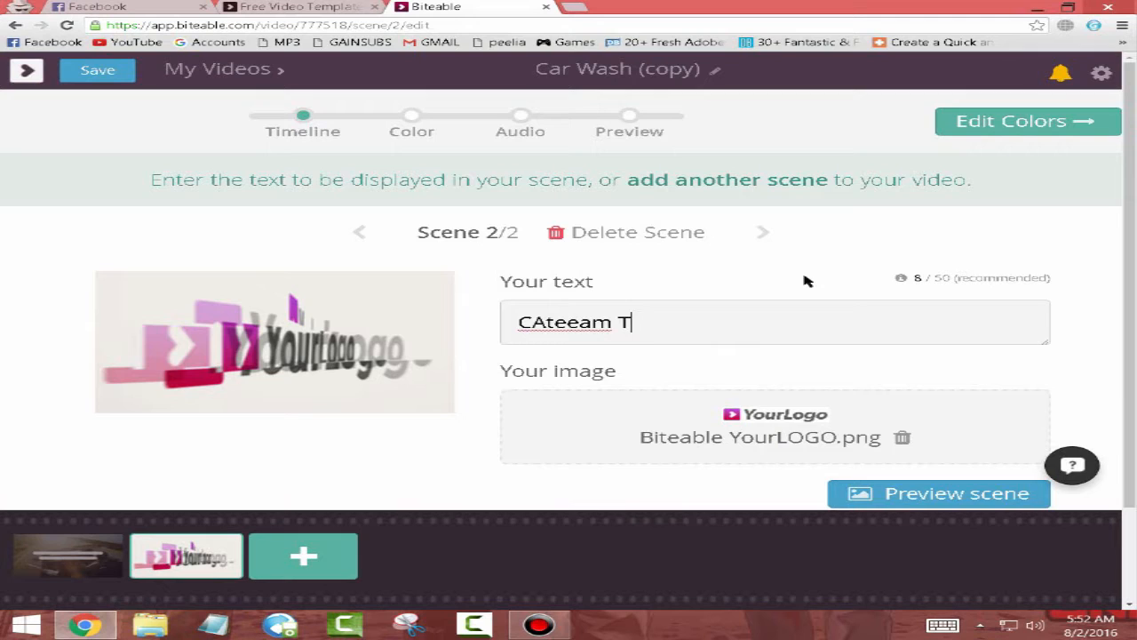
pyautogui.write('Eam')
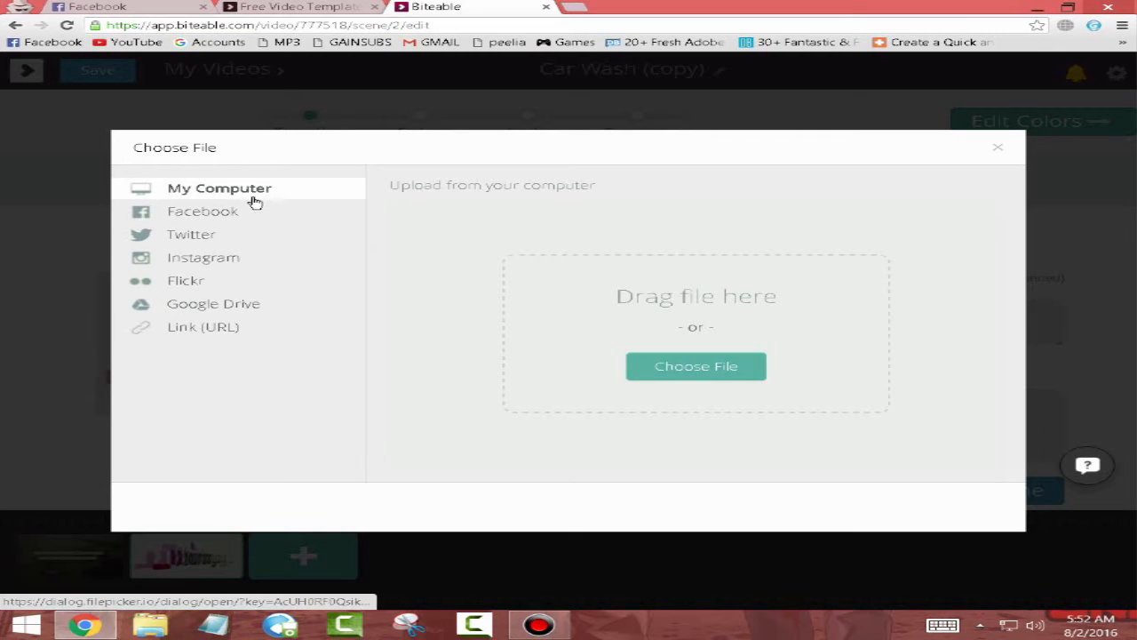
pyautogui.moveTo(214, 303)
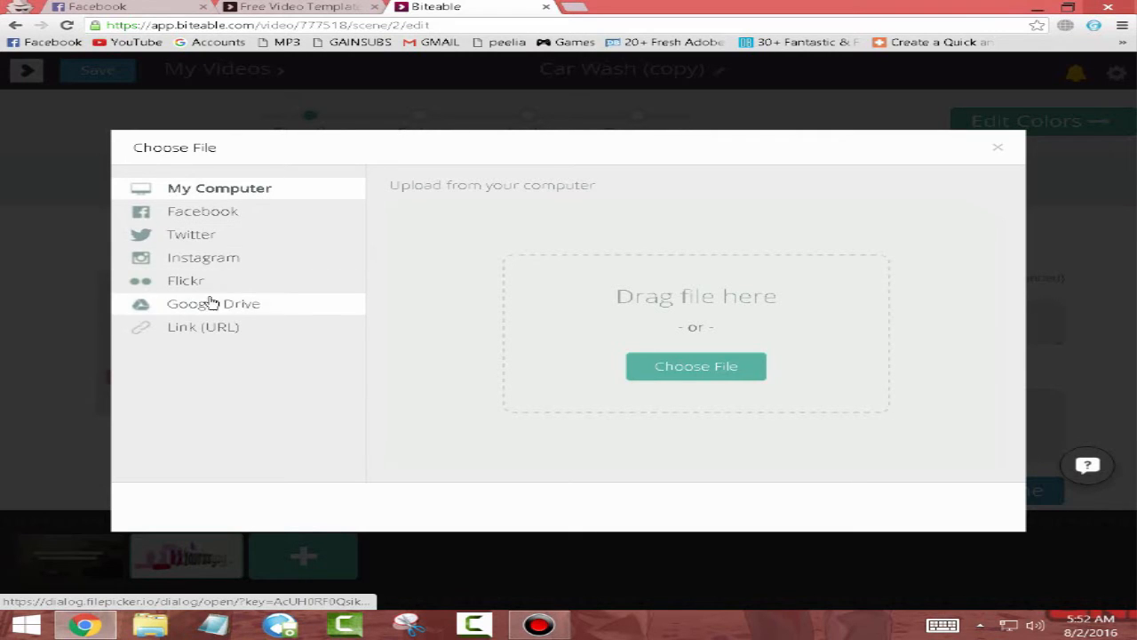
pyautogui.moveTo(1022, 135)
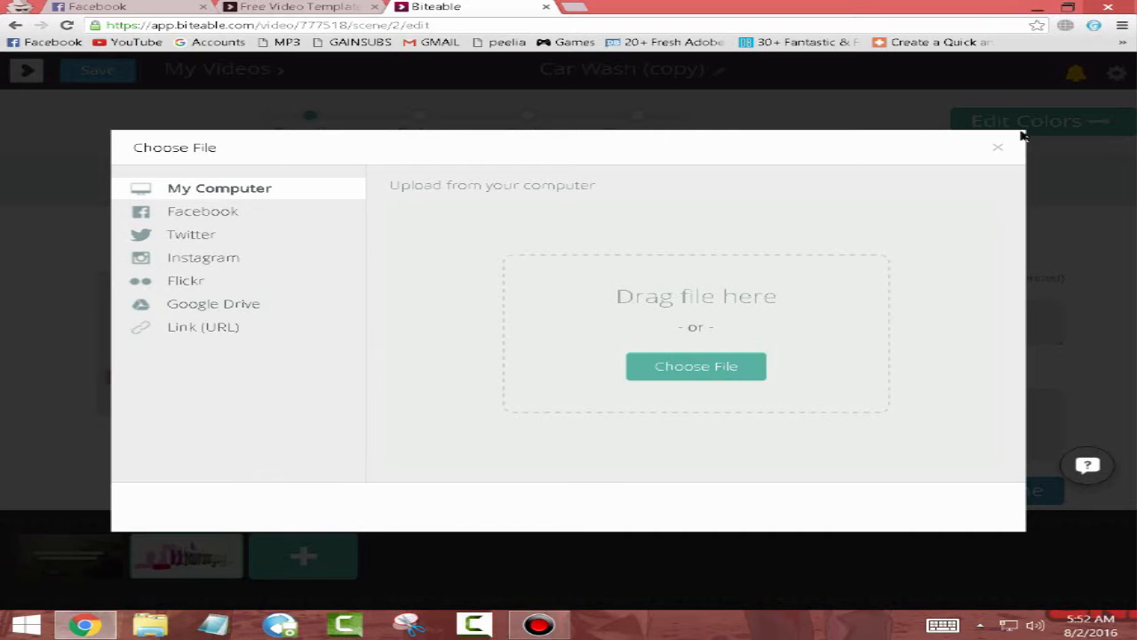
# - Close the Choose File window without picking an image and add a new two-line scene
pyautogui.click(997, 147)
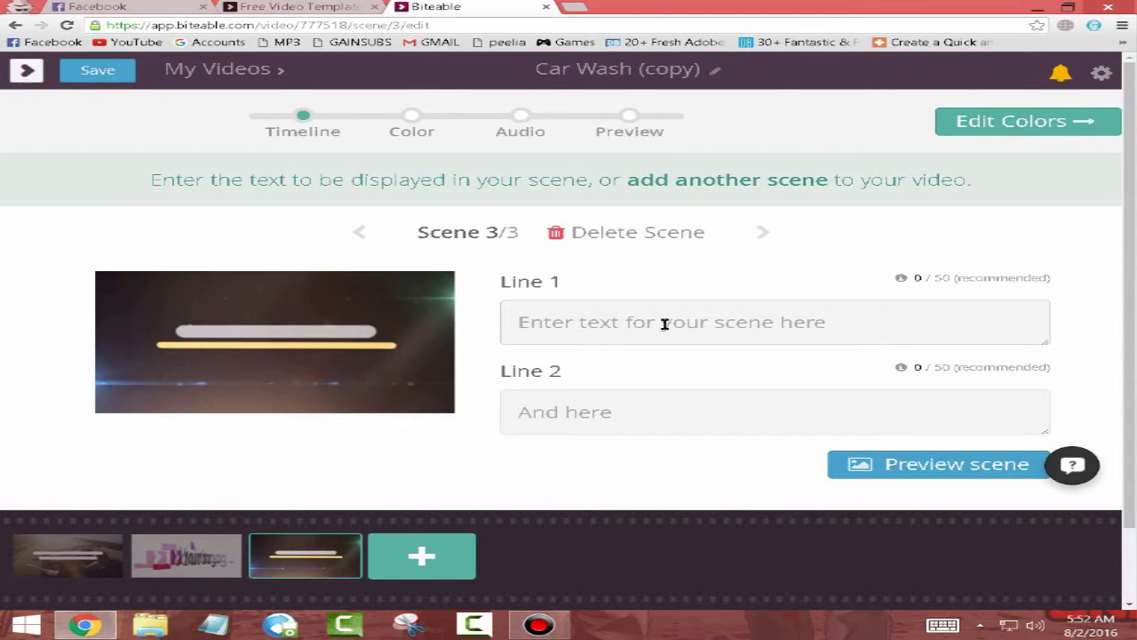
# - Make the new scene read 'sample' and 'template', move it to the start, and go to the Color step
pyautogui.write('sampe')
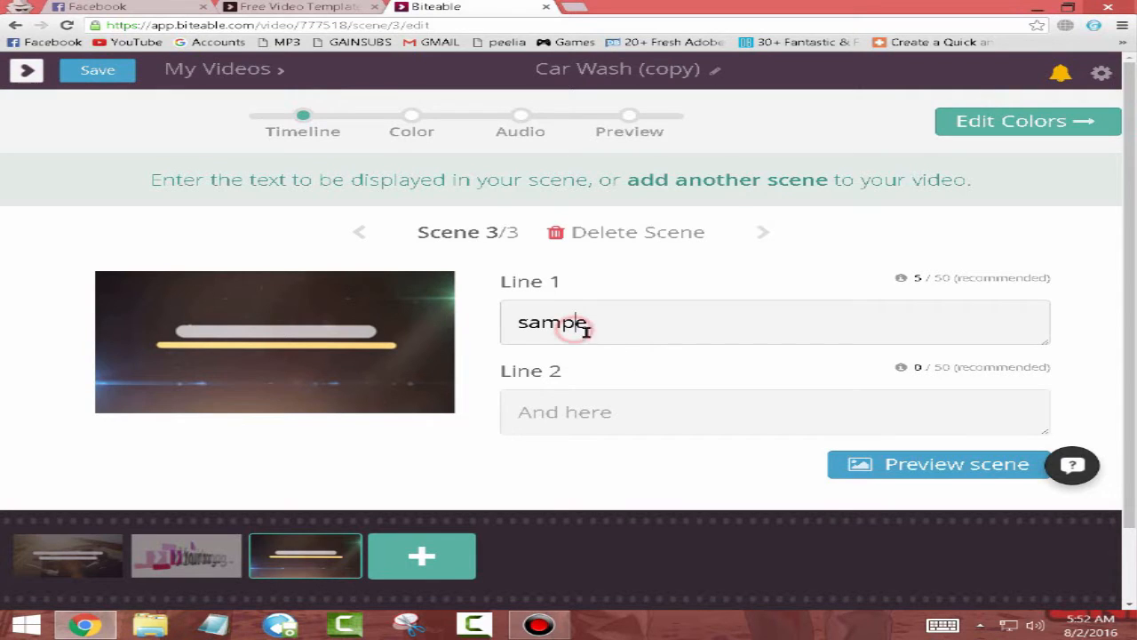
pyautogui.write('template')
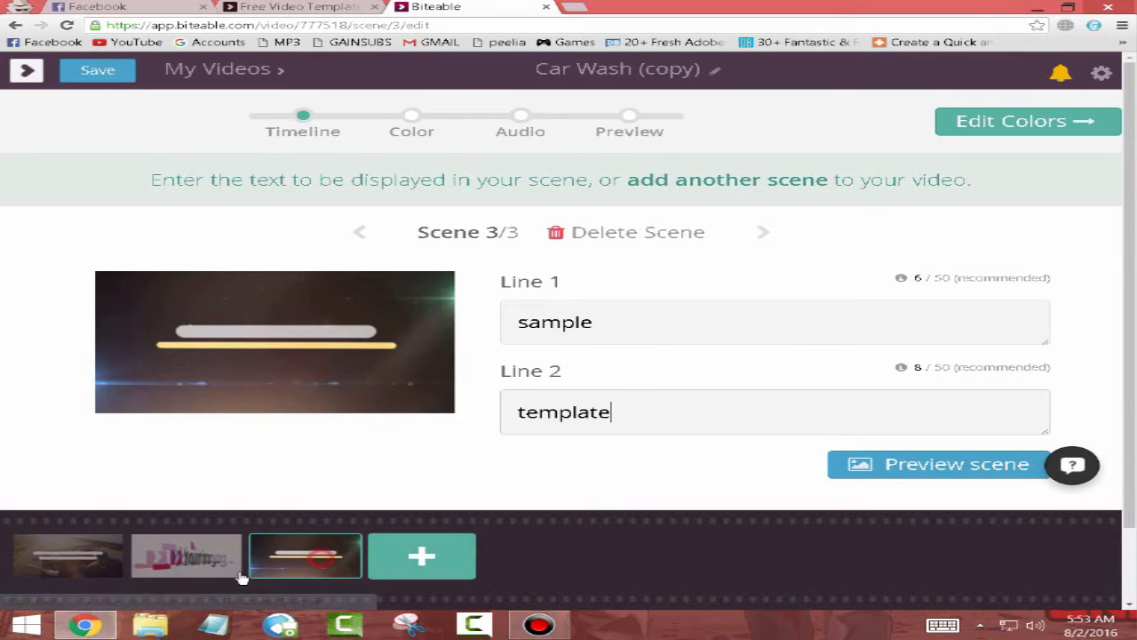
pyautogui.click(68, 556)
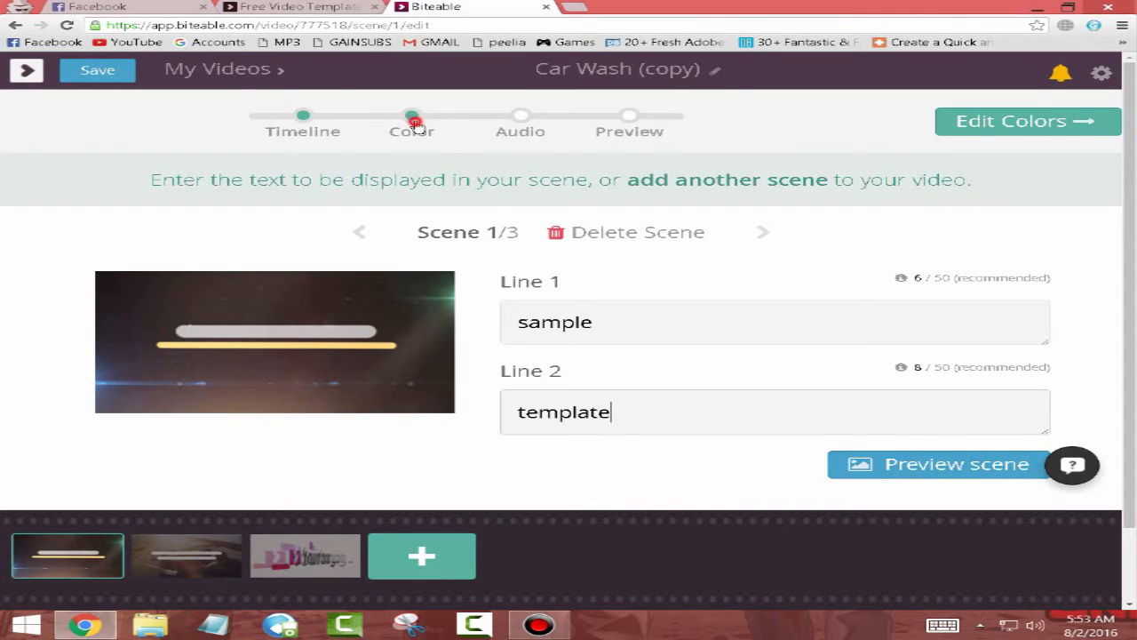
pyautogui.click(412, 120)
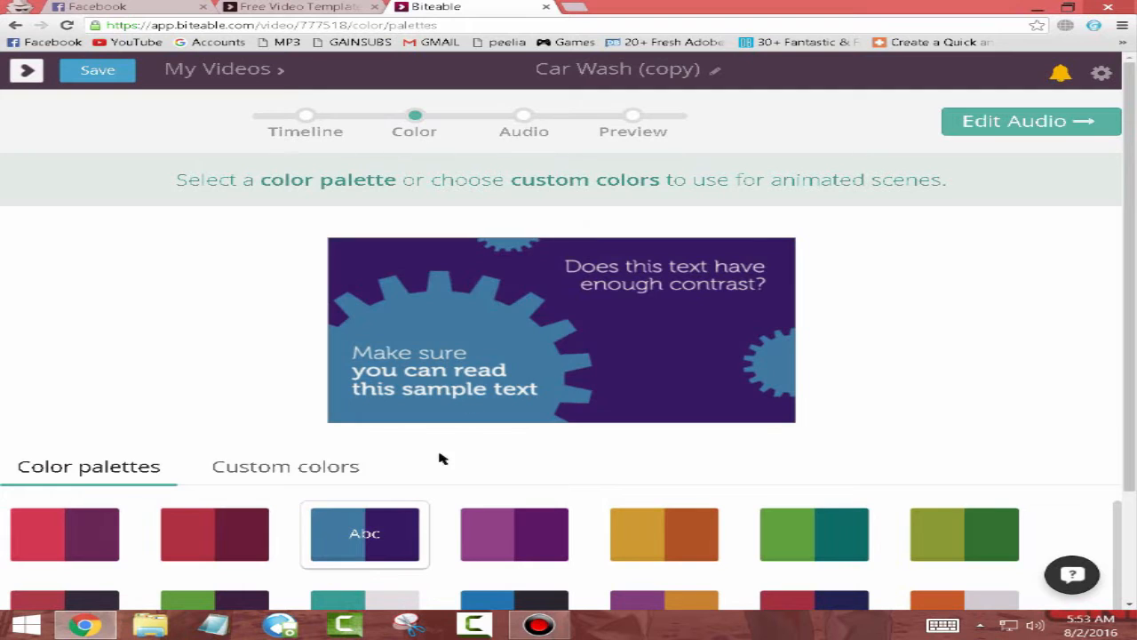
# - Listen to and choose Cheeky Chap as the music track, then move to the Preview step
pyautogui.click(964, 534)
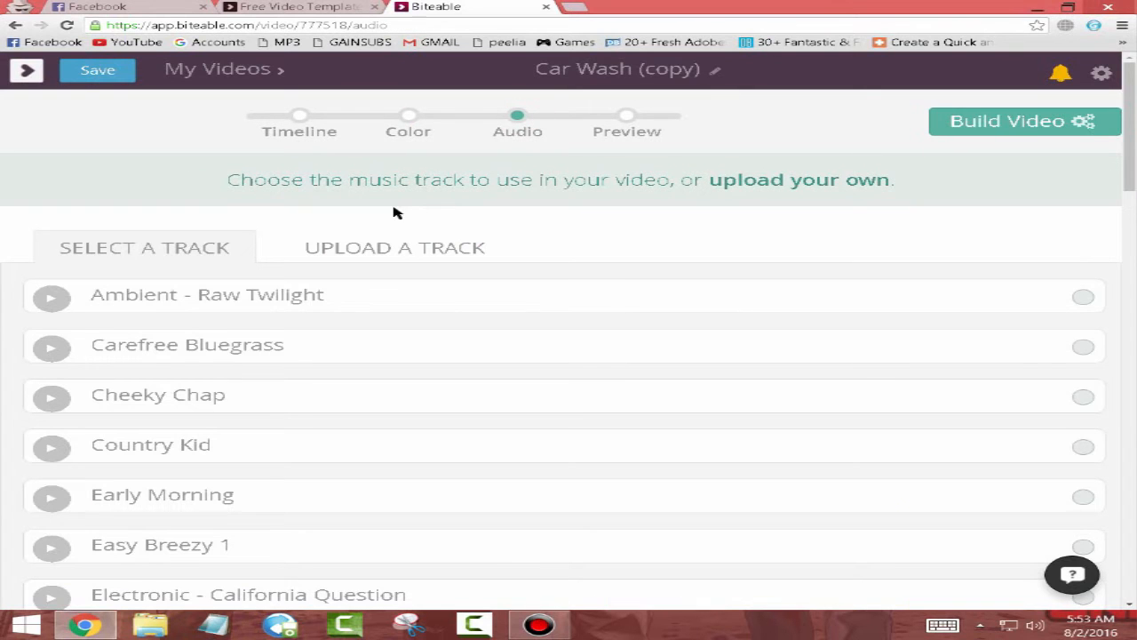
pyautogui.click(50, 397)
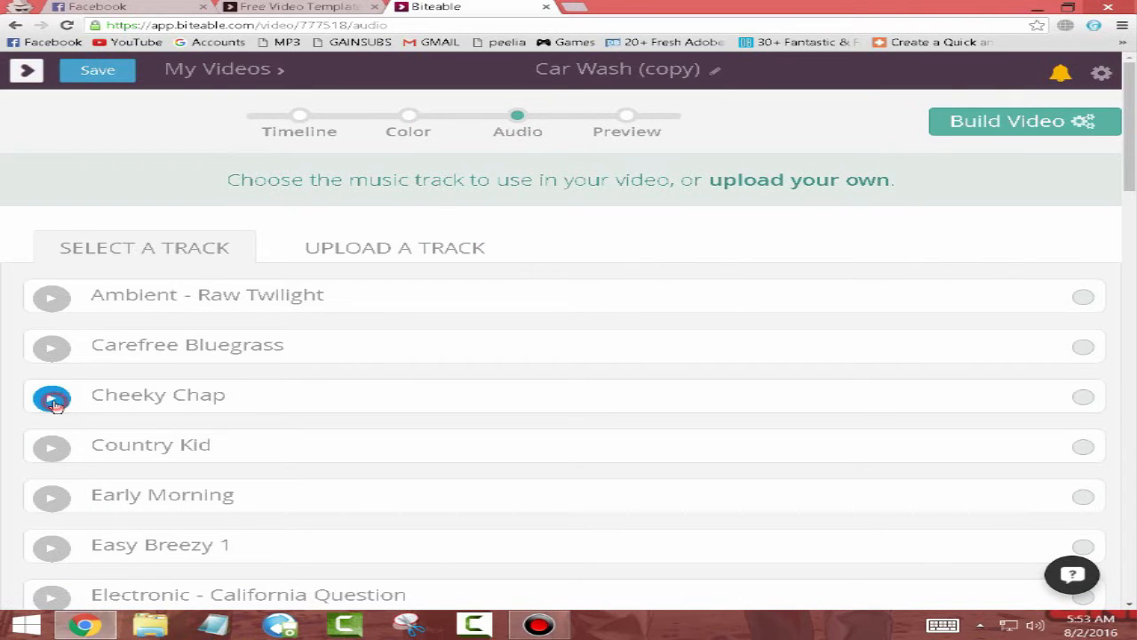
pyautogui.click(50, 398)
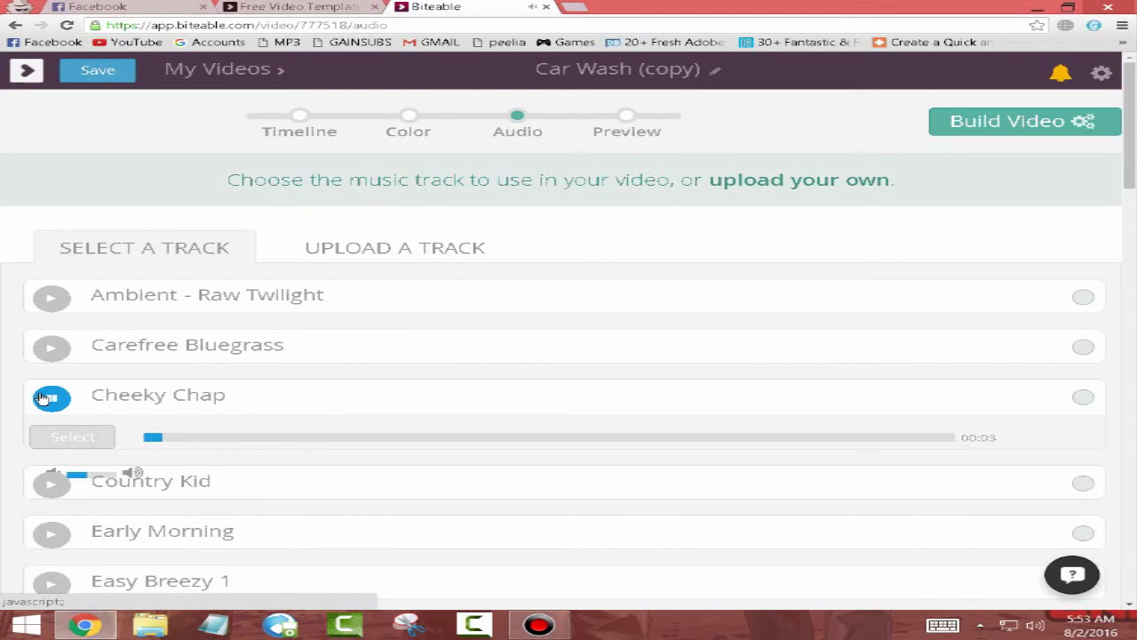
pyautogui.click(73, 436)
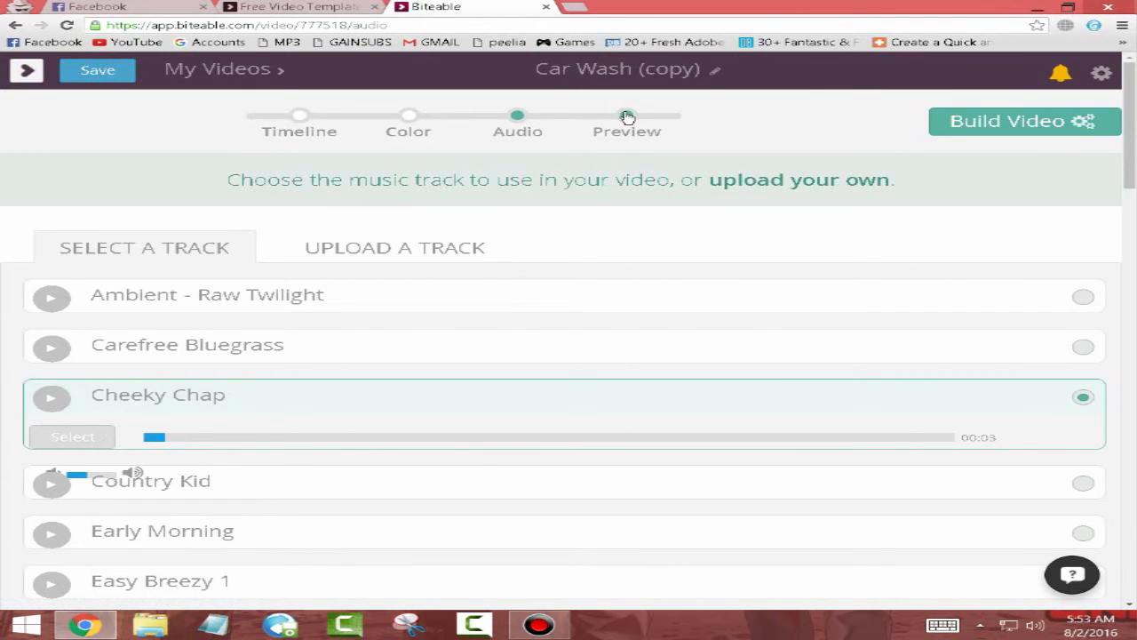
pyautogui.click(627, 115)
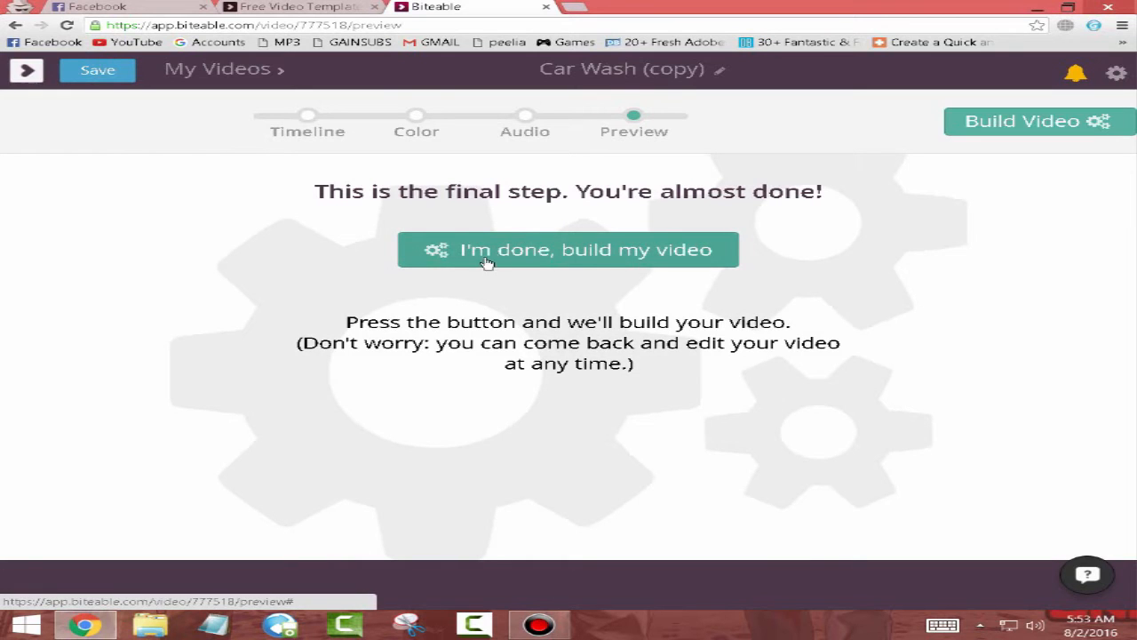
# - Build the Car Wash (copy) video and go to the finished video's page
pyautogui.click(567, 249)
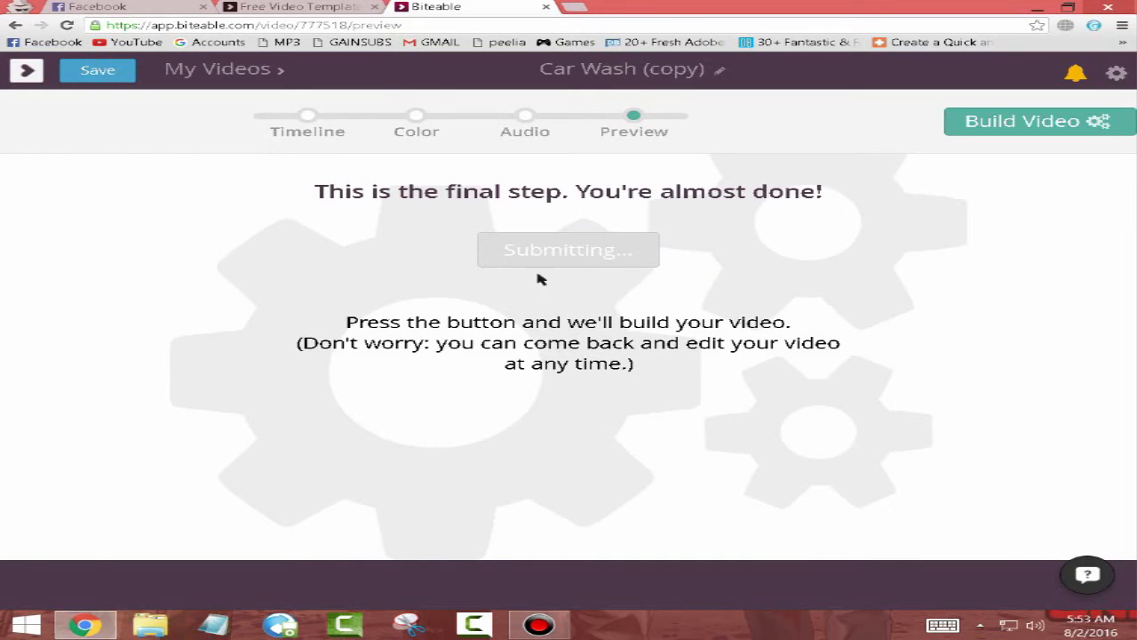
pyautogui.click(1021, 120)
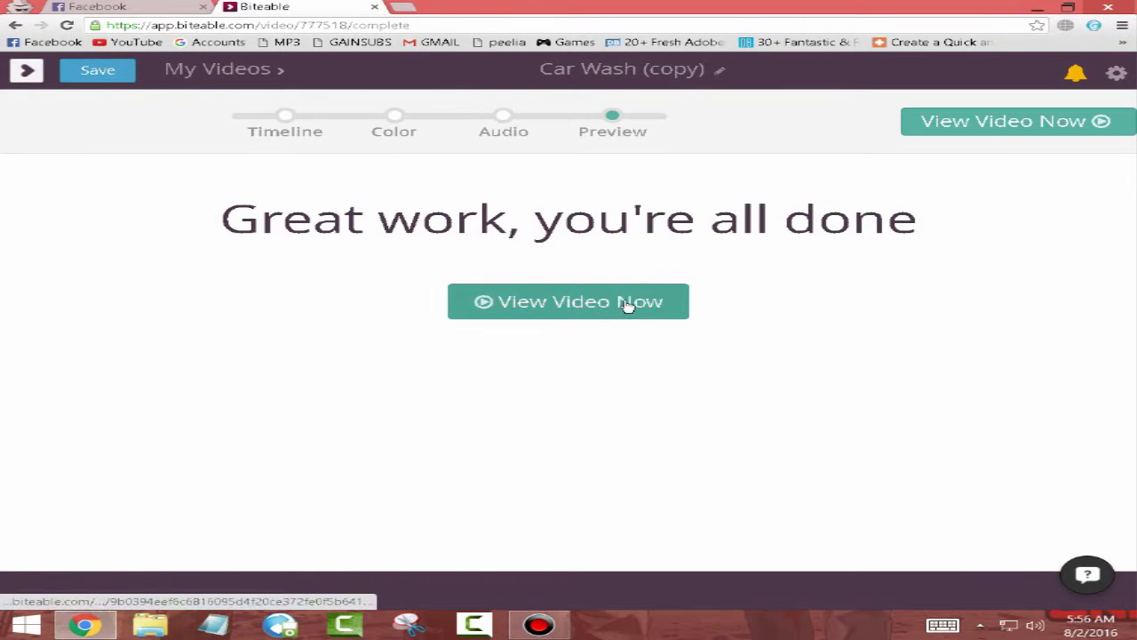
pyautogui.click(568, 301)
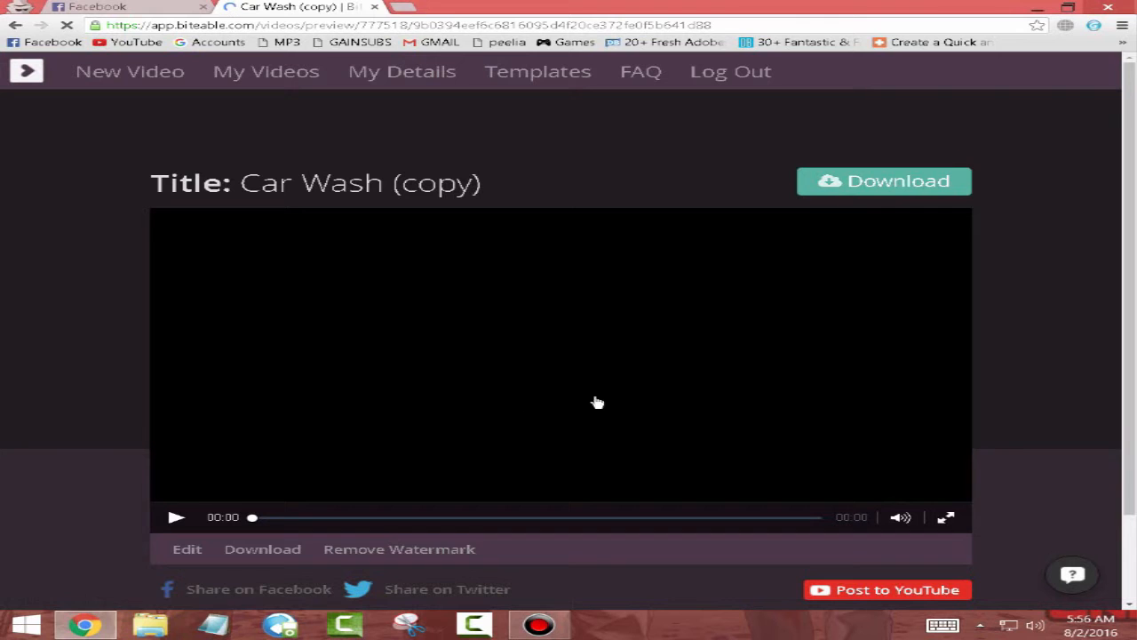
# - Play and pause the finished video, then download it as an MP4 file
pyautogui.click(176, 517)
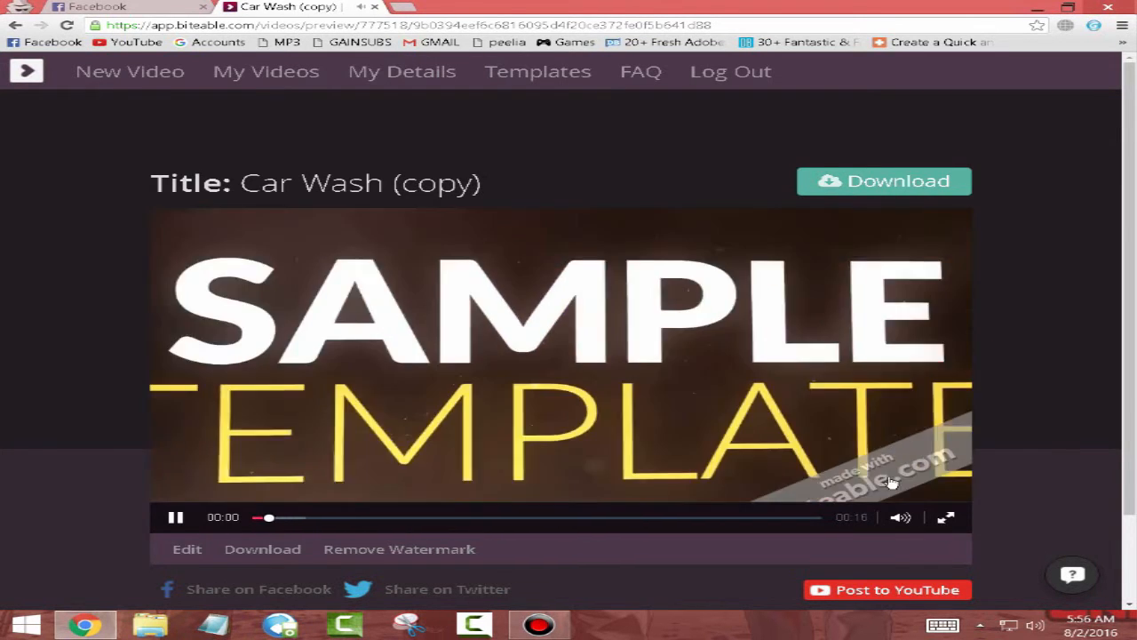
pyautogui.click(176, 518)
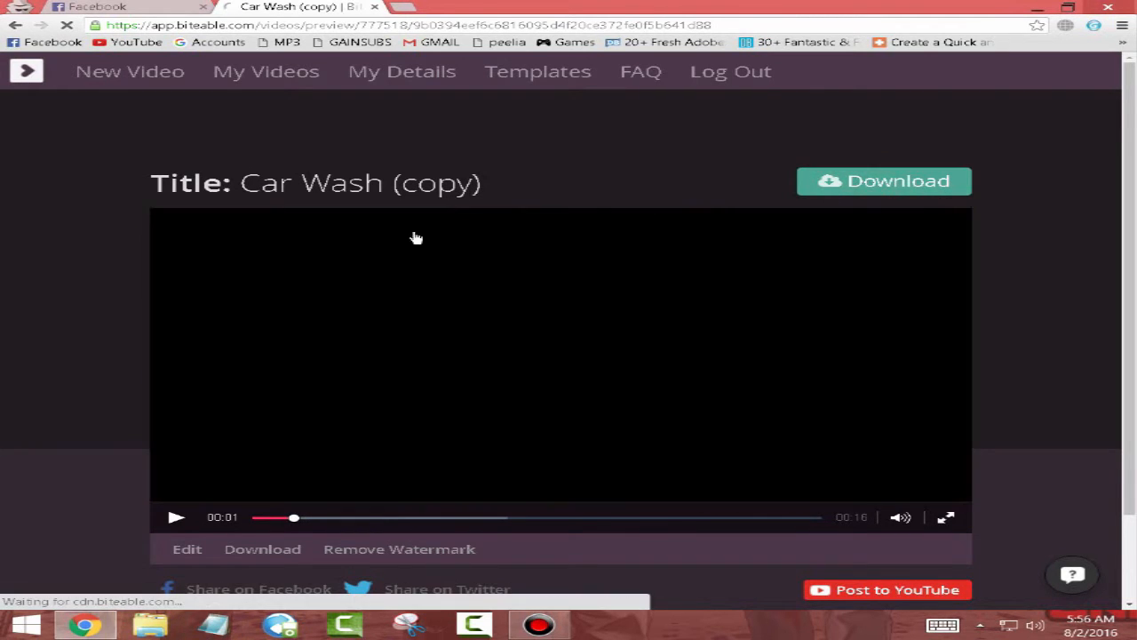
pyautogui.click(883, 180)
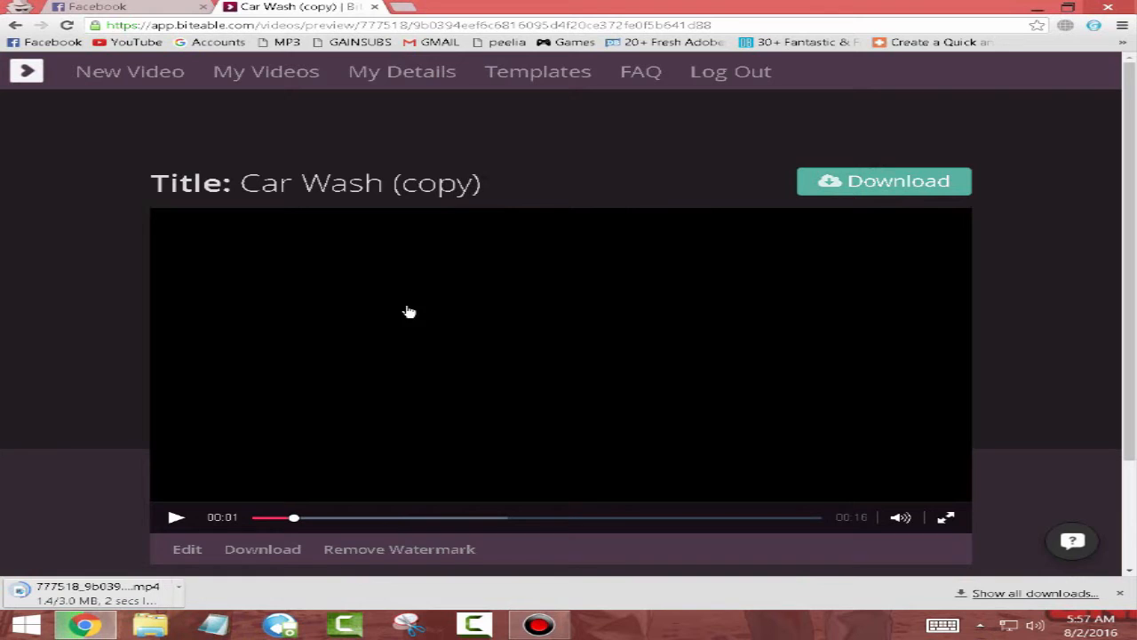
pyautogui.moveTo(445, 559)
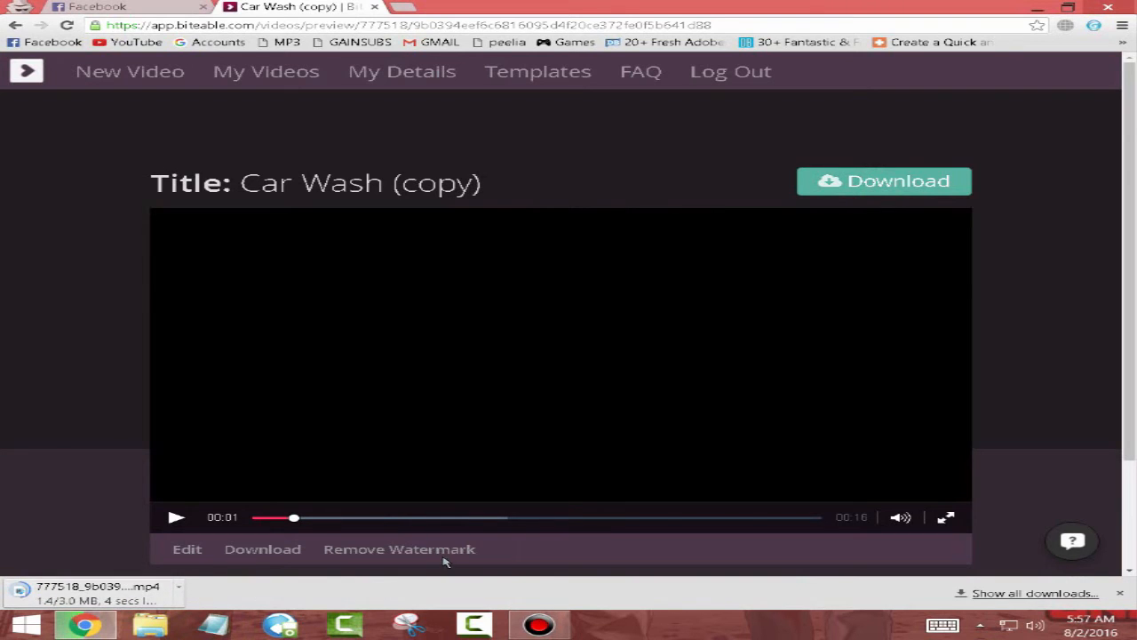
pyautogui.scroll(-3)
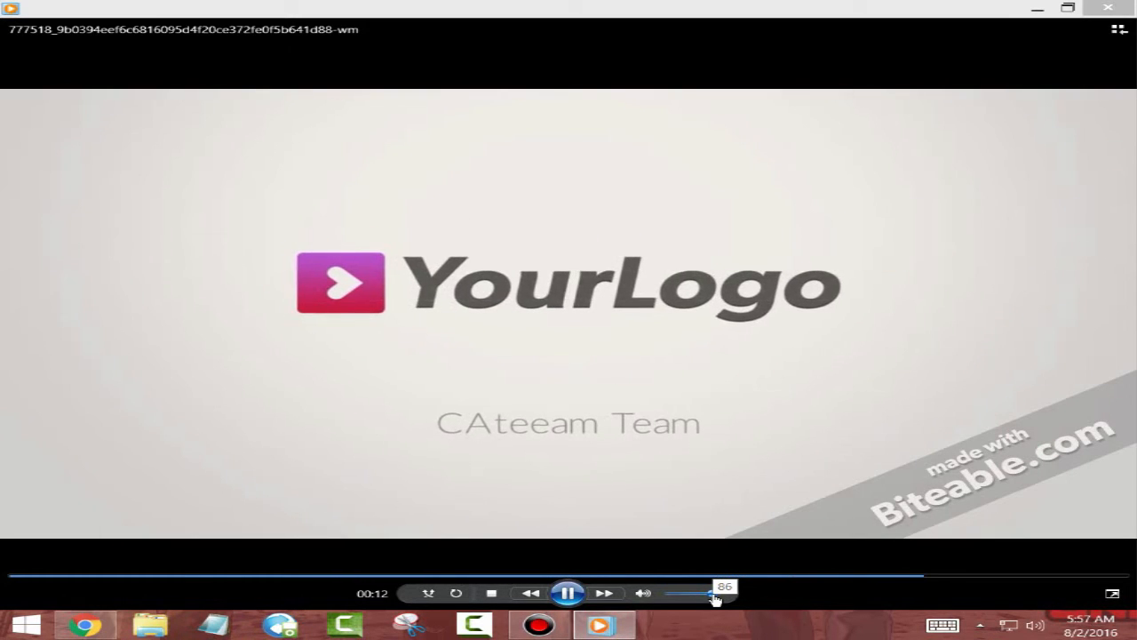
# - Adjust the playback volume of the downloaded Car Wash trailer before closing the player
pyautogui.click(1108, 7)
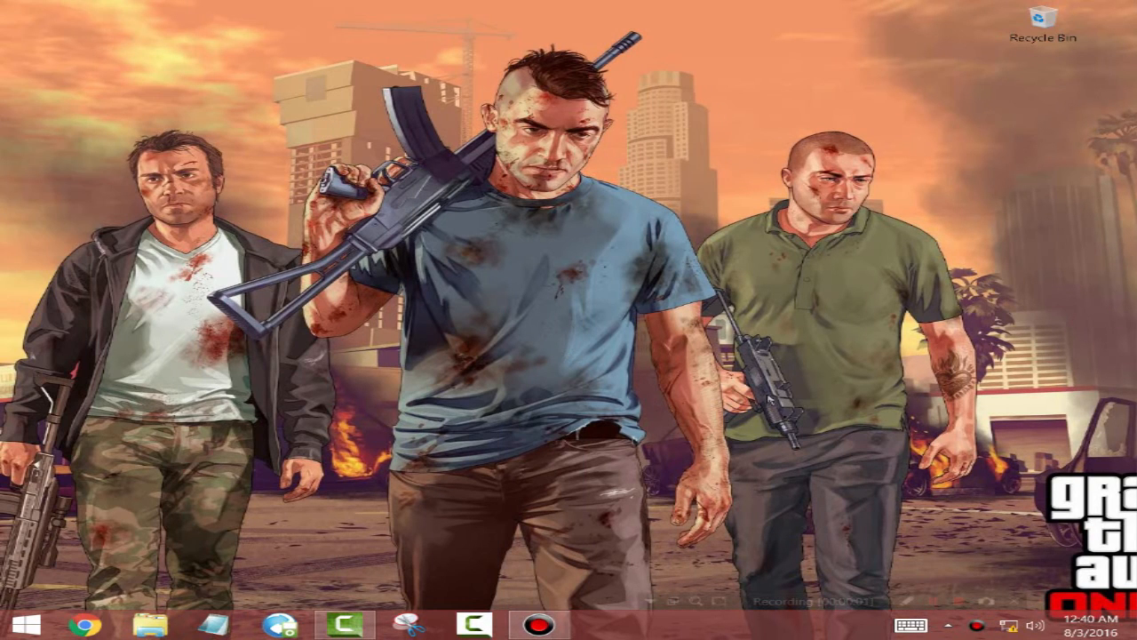
pyautogui.moveTo(657, 416)
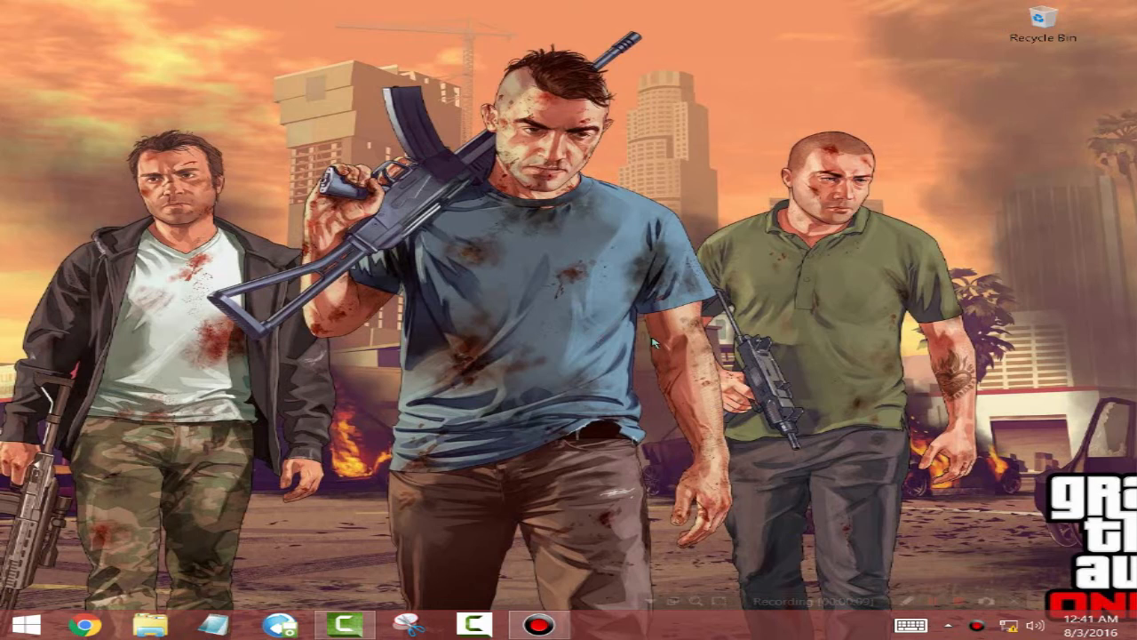
pyautogui.moveTo(645, 453)
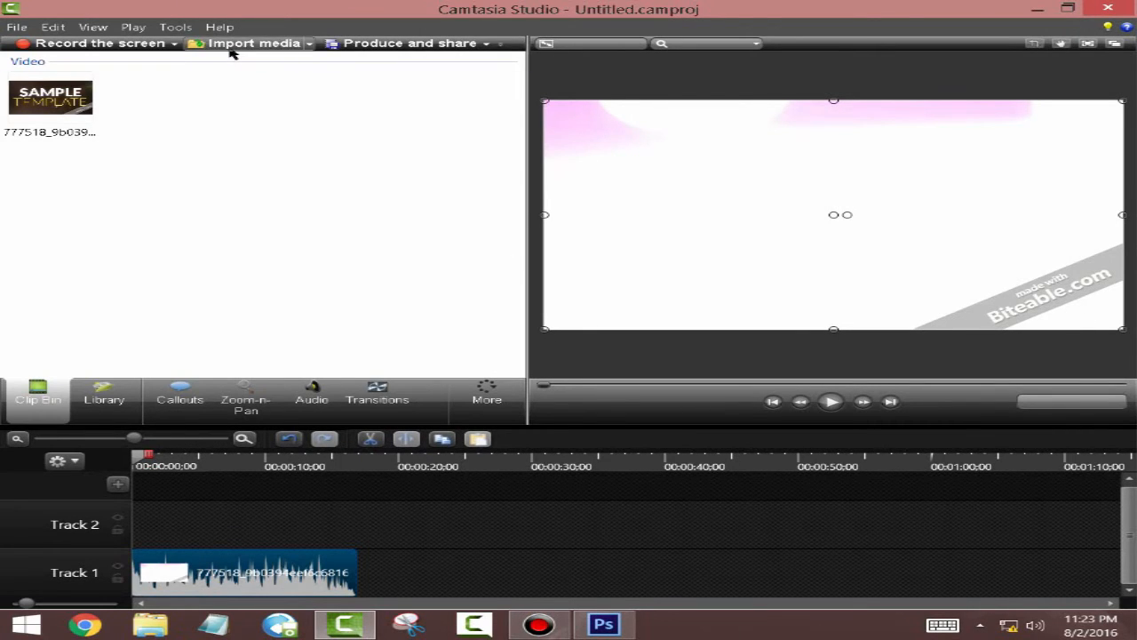
# - Import Capture.png and add it to the timeline at the playhead on Track 2 above the video
pyautogui.click(253, 42)
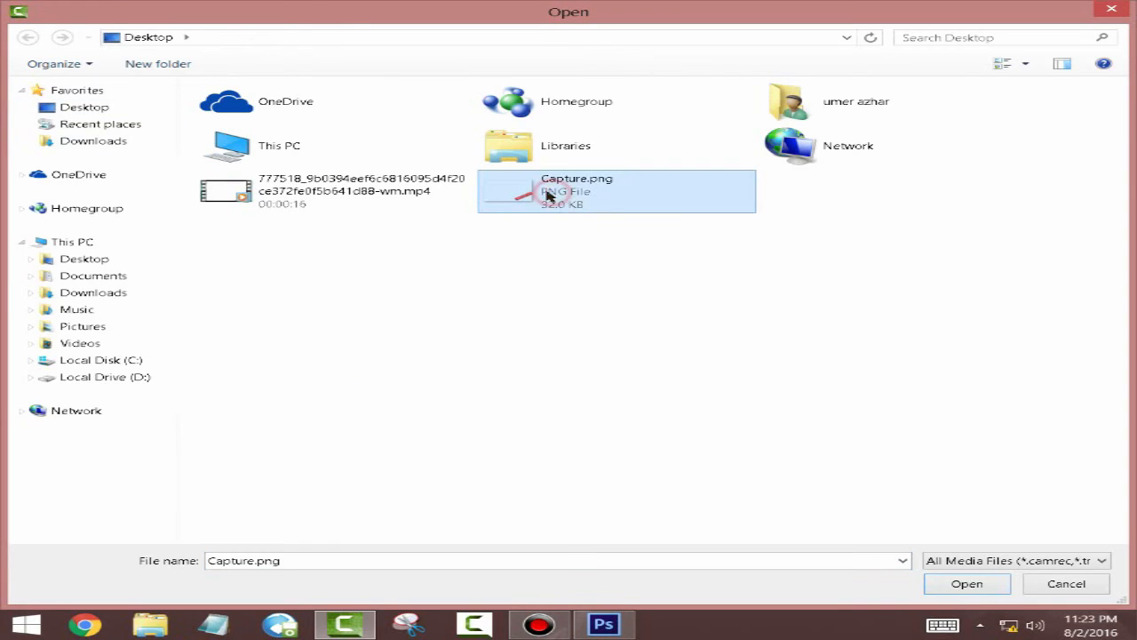
pyautogui.click(966, 584)
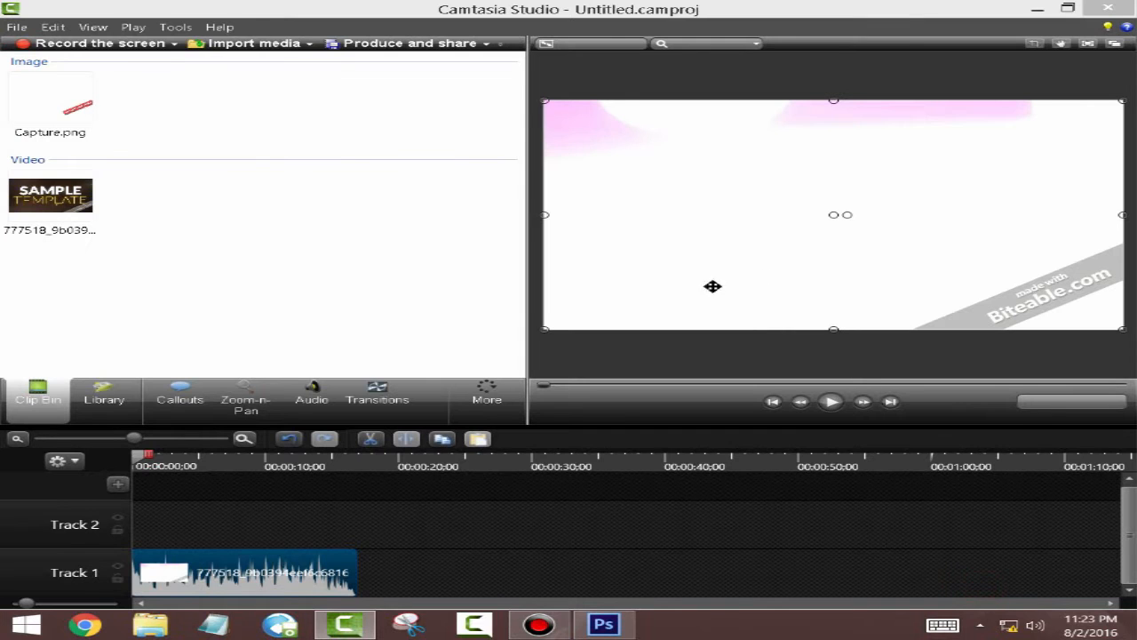
pyautogui.rightClick(51, 98)
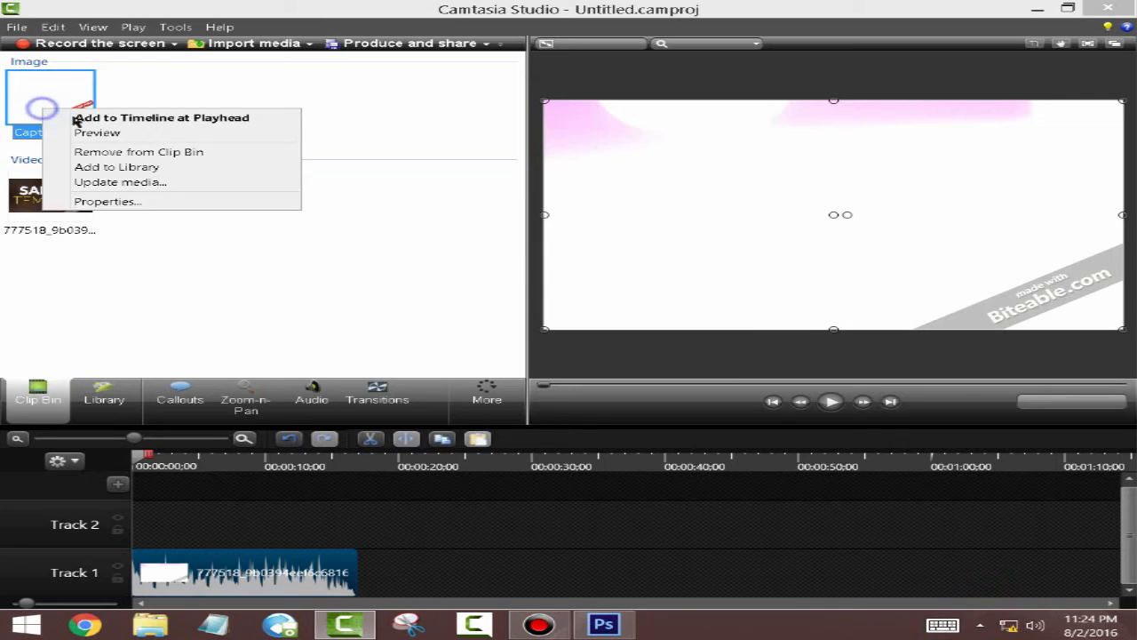
pyautogui.click(161, 117)
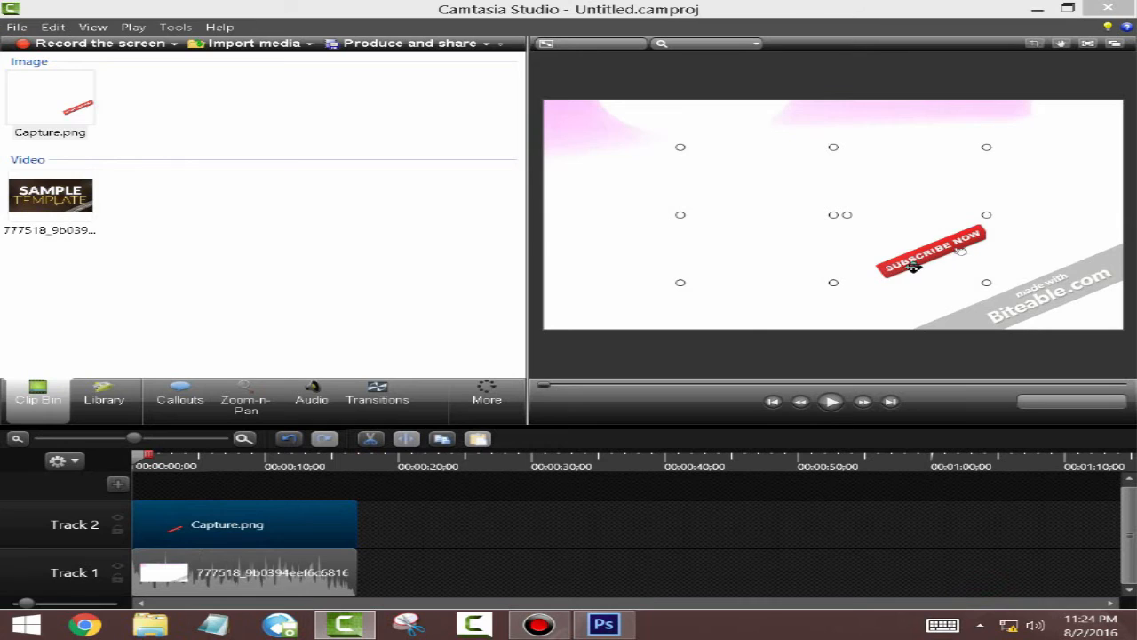
# - Resize the Subscribe Now banner over the bottom-right watermark and preview the result
pyautogui.moveTo(930, 249); pyautogui.dragTo(1026, 298)
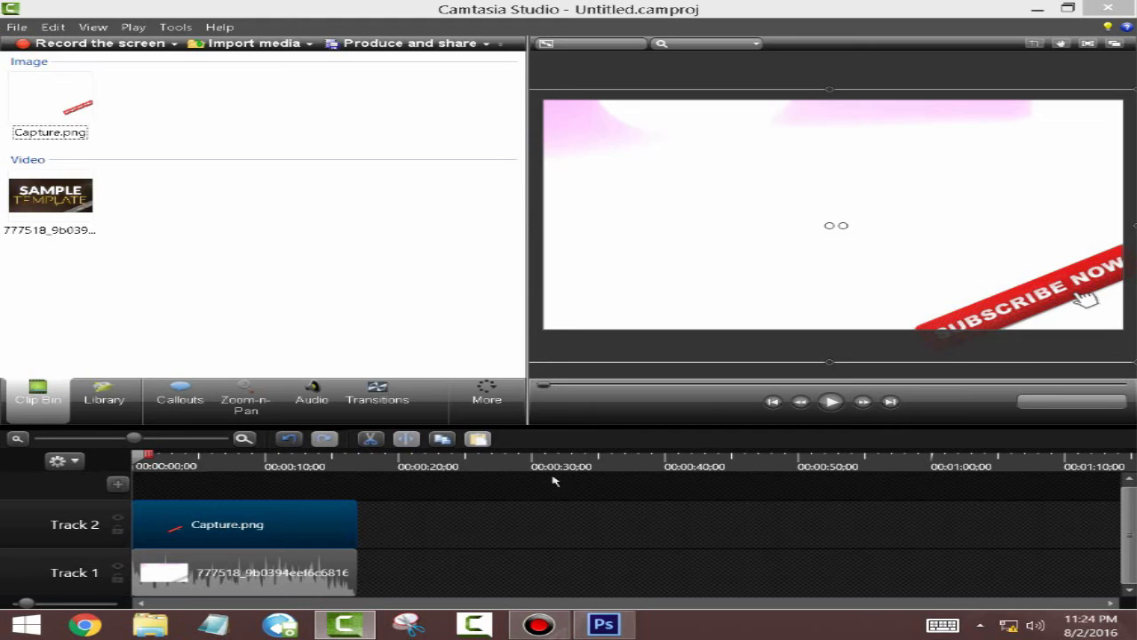
pyautogui.click(830, 401)
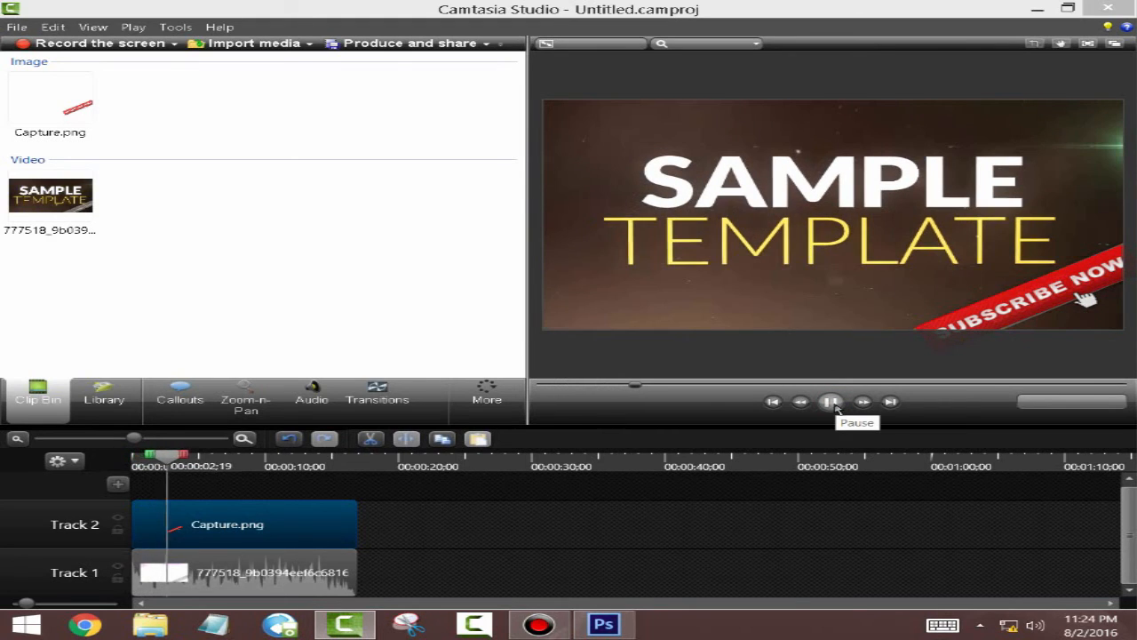
pyautogui.click(831, 402)
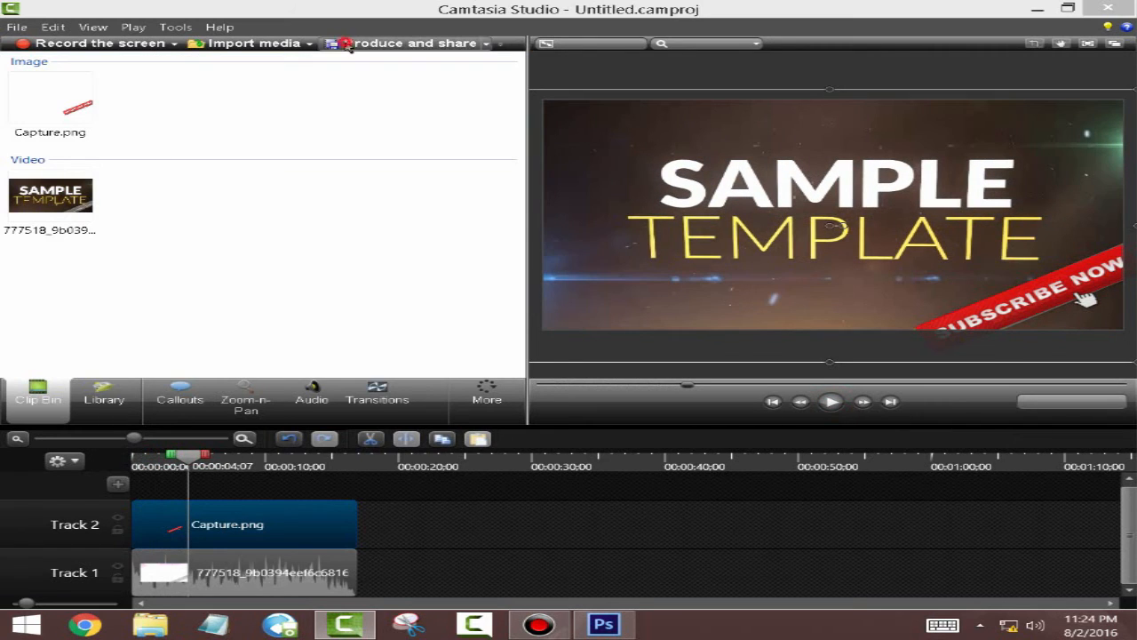
# - Produce the project as MP4 with Smart Player, saved as Untitled in the chosen folder
pyautogui.click(409, 42)
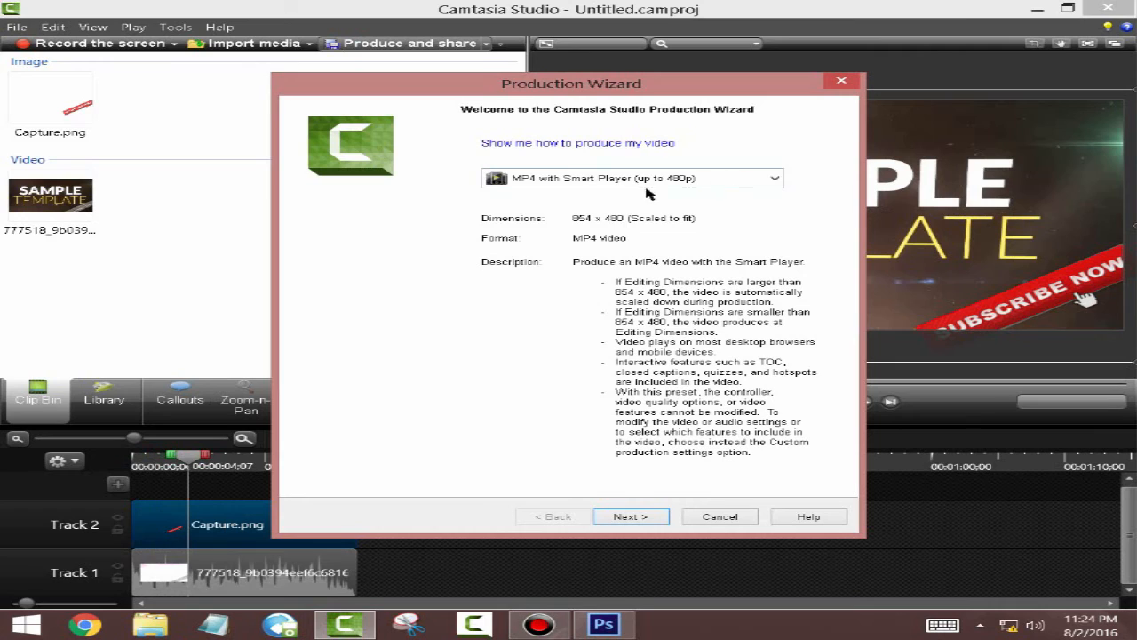
pyautogui.click(630, 517)
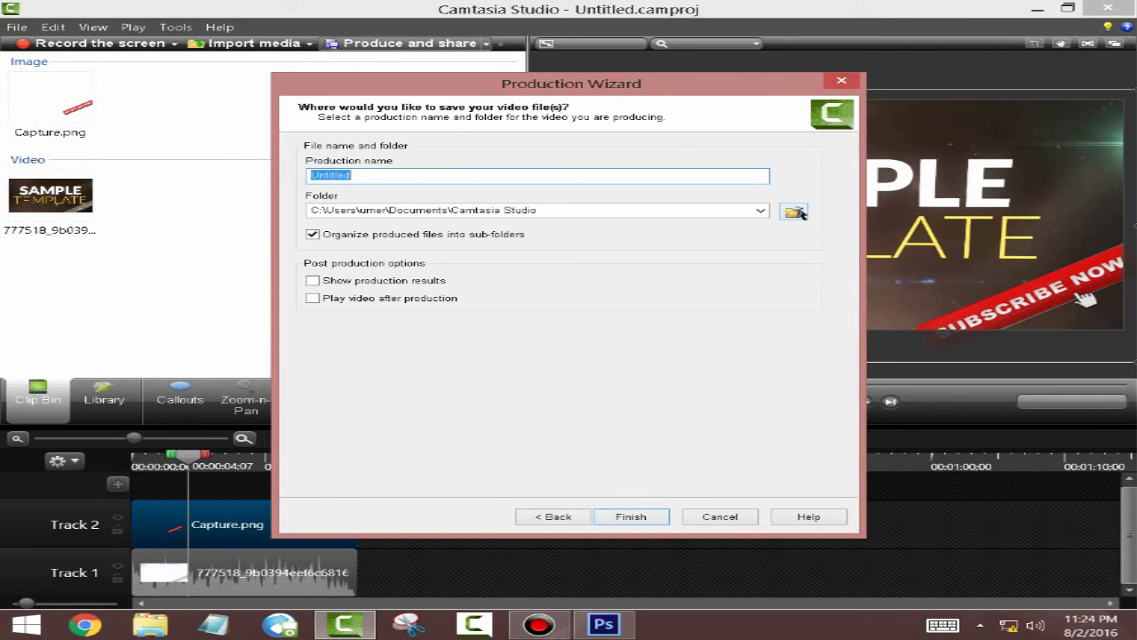
pyautogui.click(792, 210)
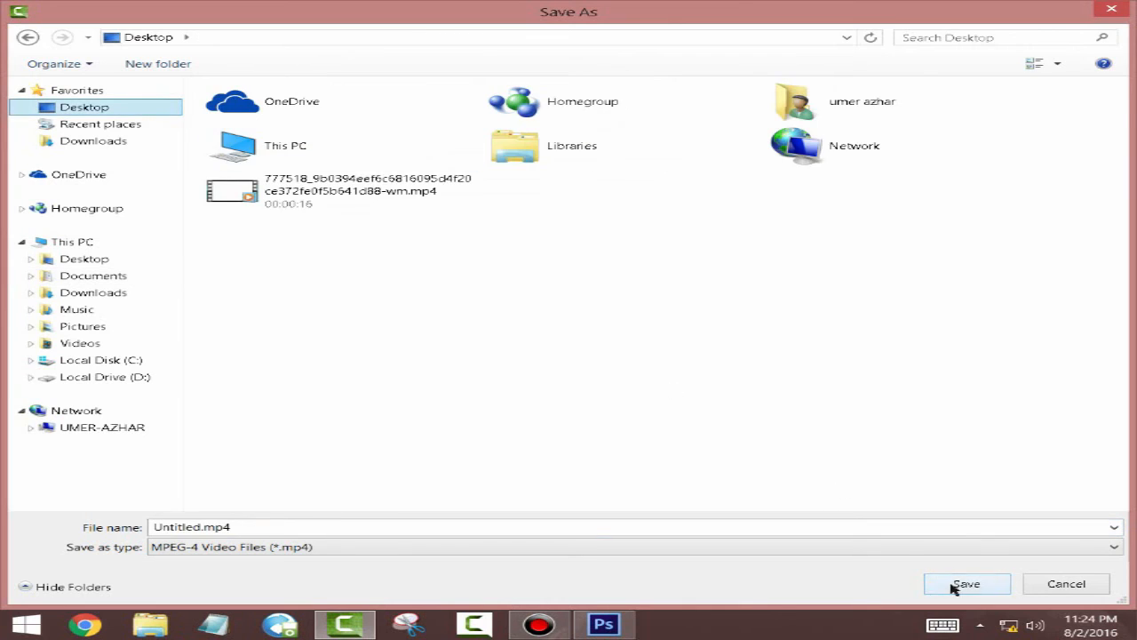
pyautogui.click(967, 584)
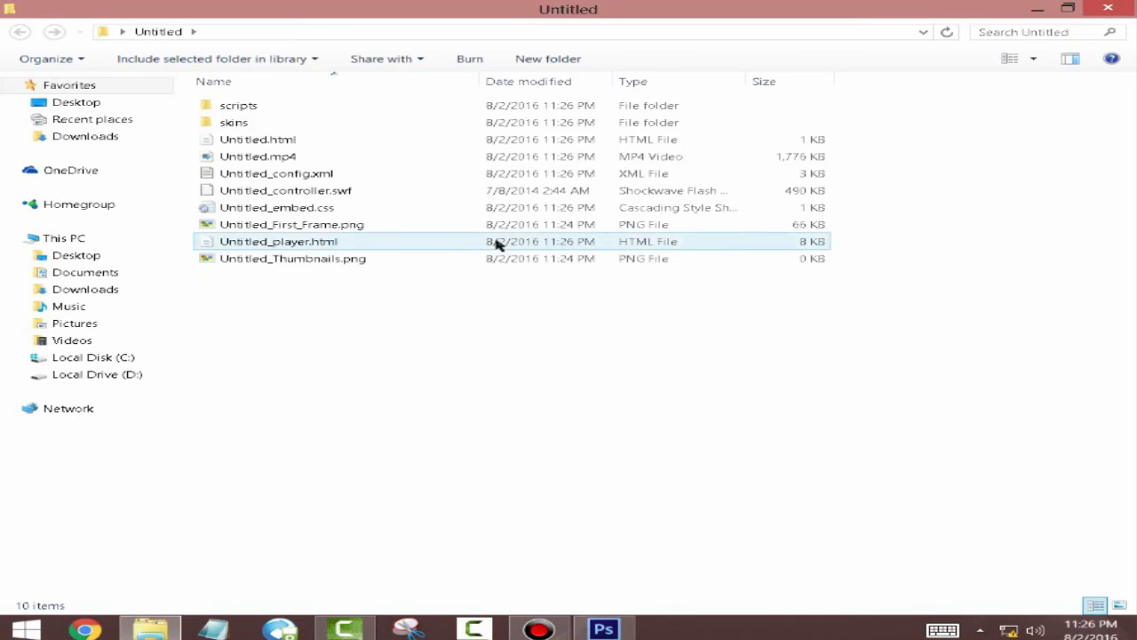
# - Play the exported Untitled.mp4 in Windows Media Player, then close it
pyautogui.click(258, 156)
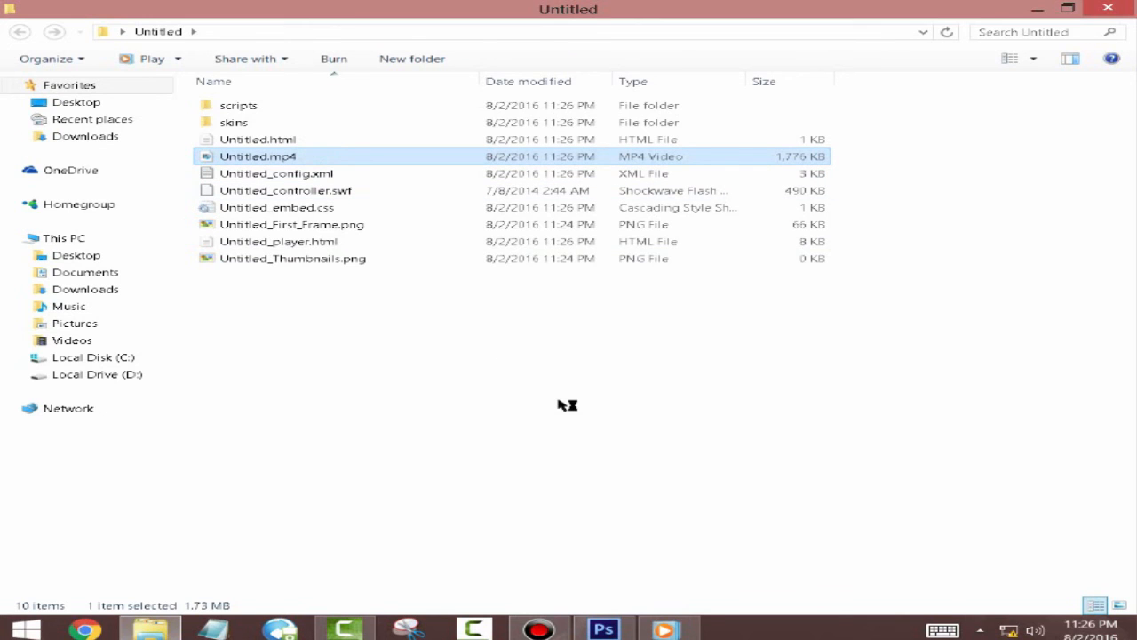
pyautogui.doubleClick(258, 156)
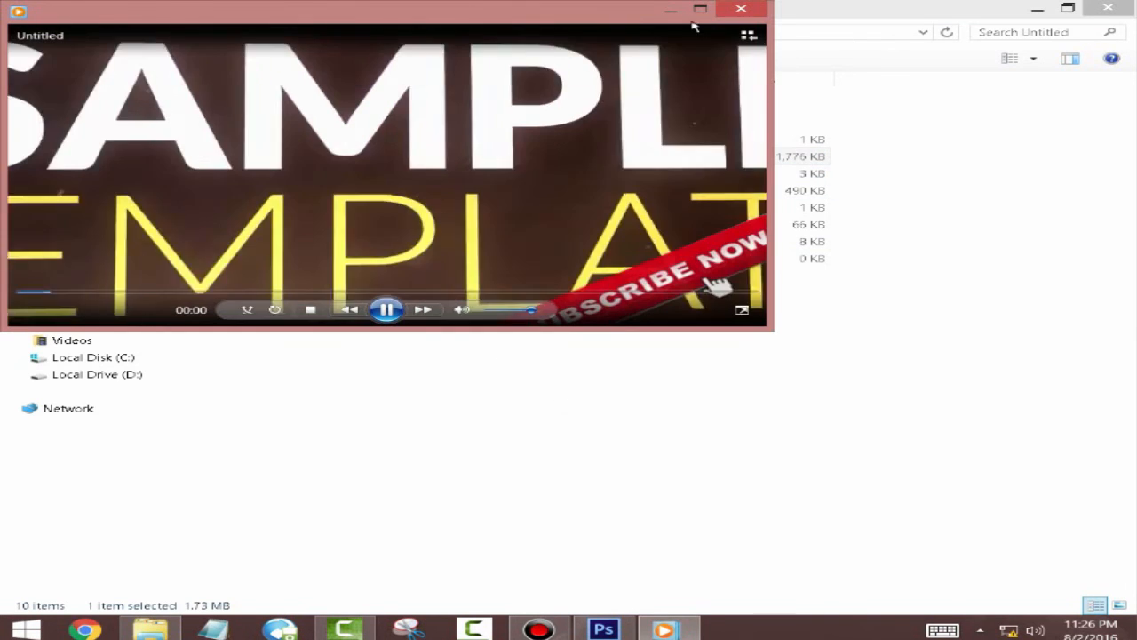
pyautogui.click(700, 9)
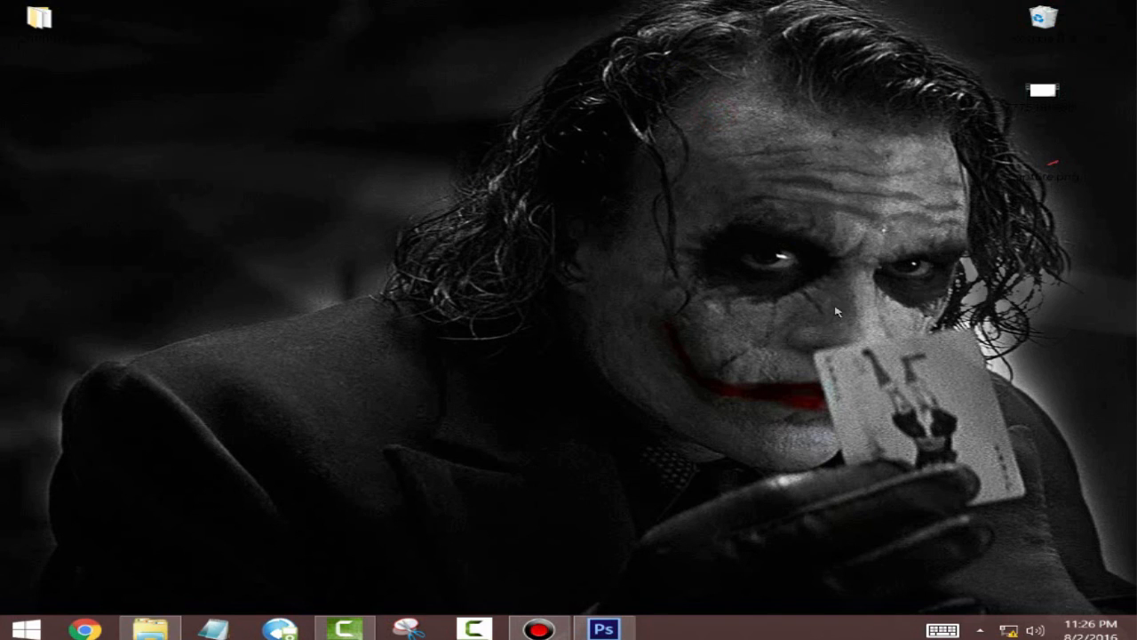
pyautogui.moveTo(791, 271)
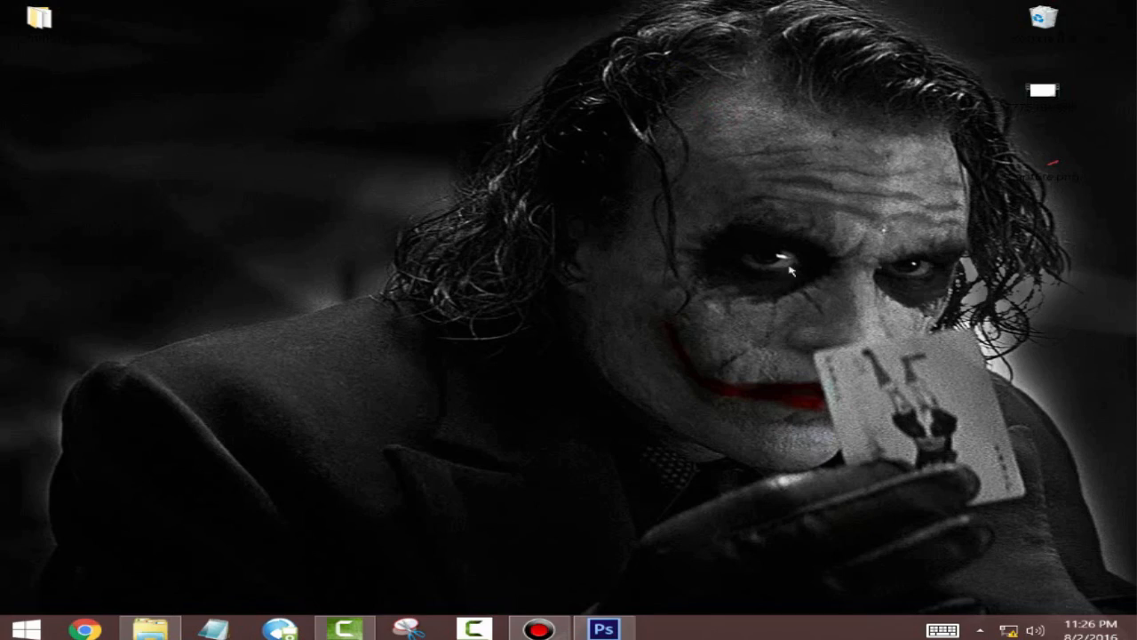